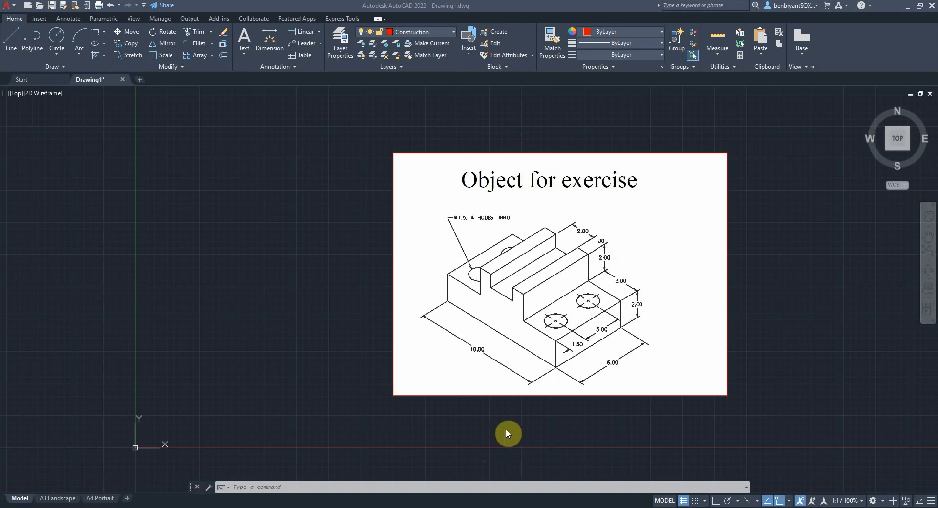
{"action": "mouse_move", "coordinate": [629, 369]}
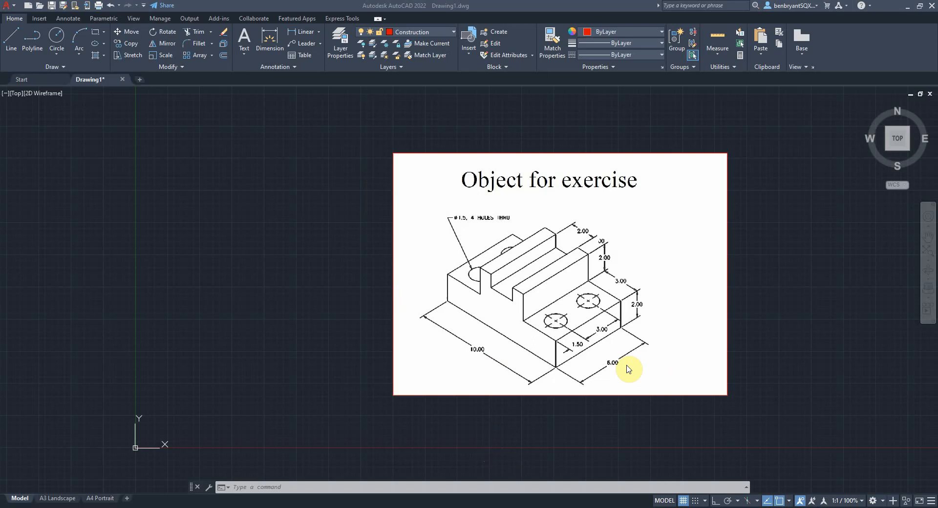
{"action": "mouse_move", "coordinate": [98, 449]}
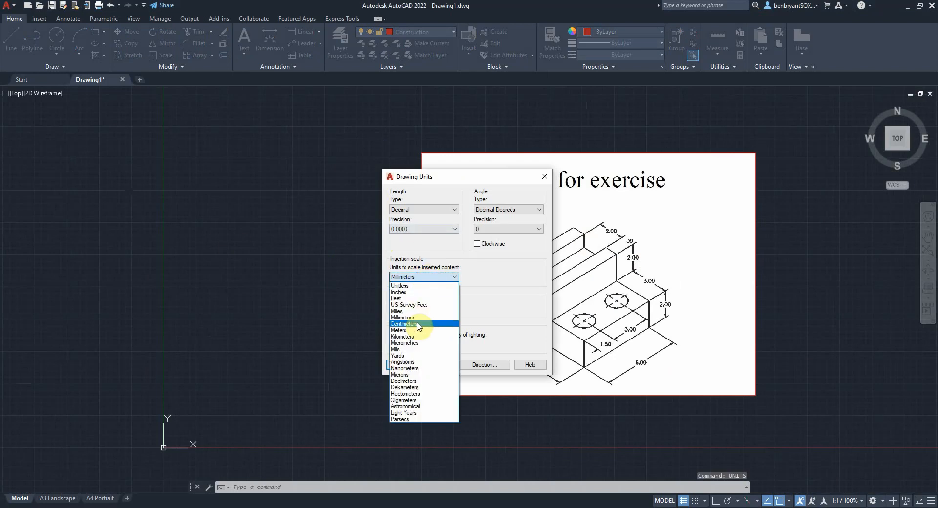
- Keep millimetres as insertion scale and set length precision to 0.0
{"action": "left_click", "coordinate": [404, 323]}
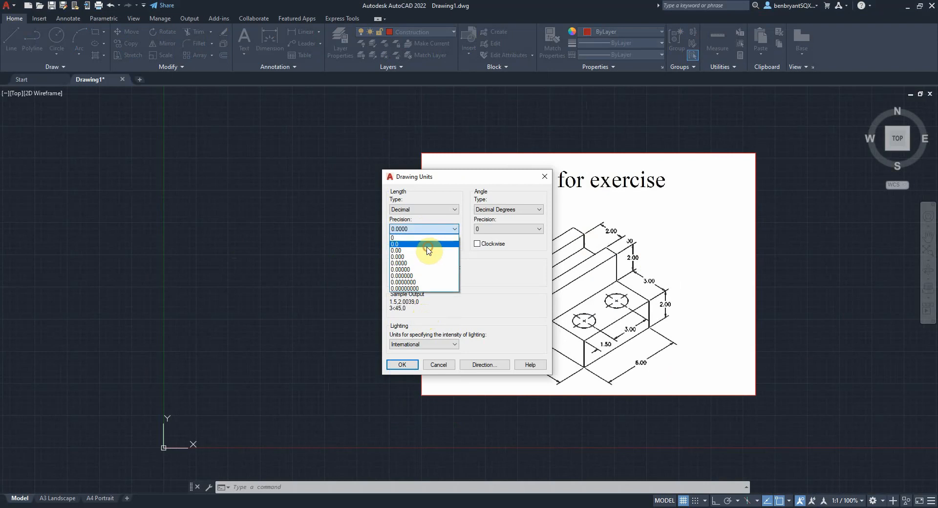
{"action": "left_click", "coordinate": [396, 243]}
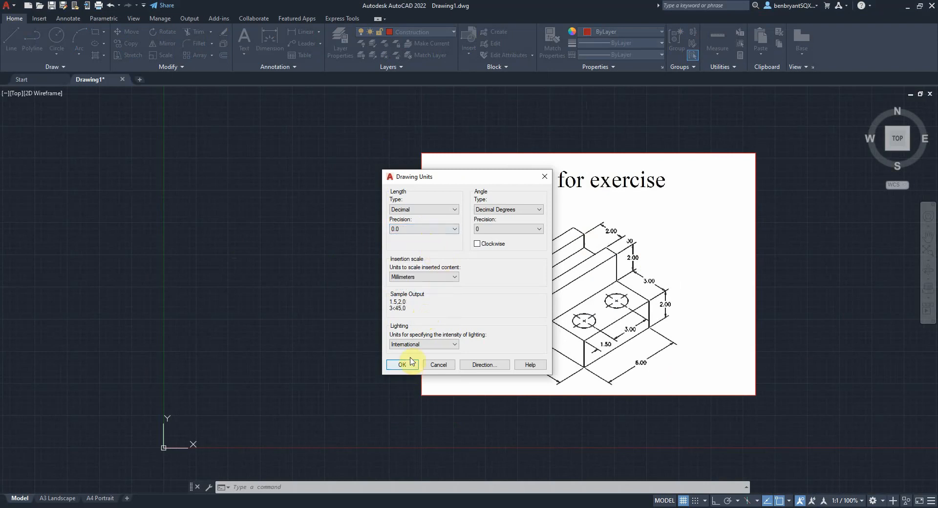
{"action": "left_click", "coordinate": [401, 364]}
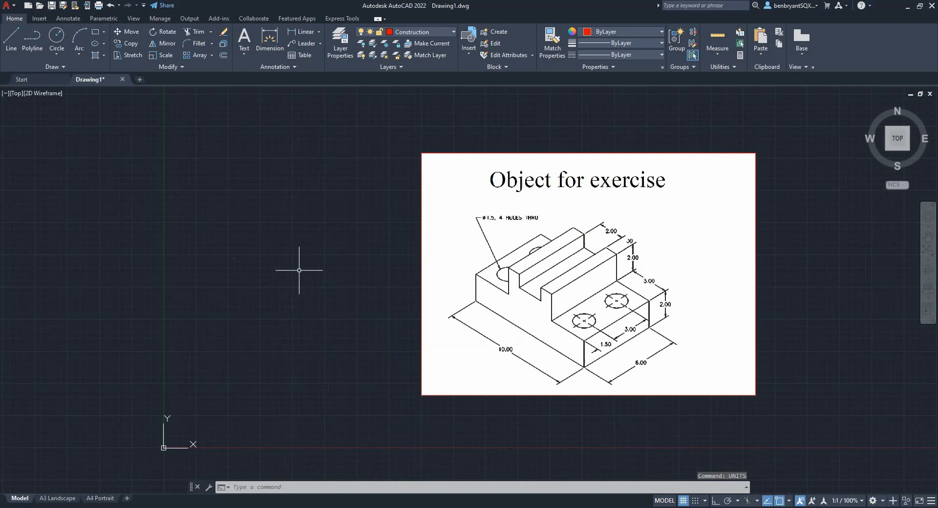
{"action": "mouse_move", "coordinate": [226, 301]}
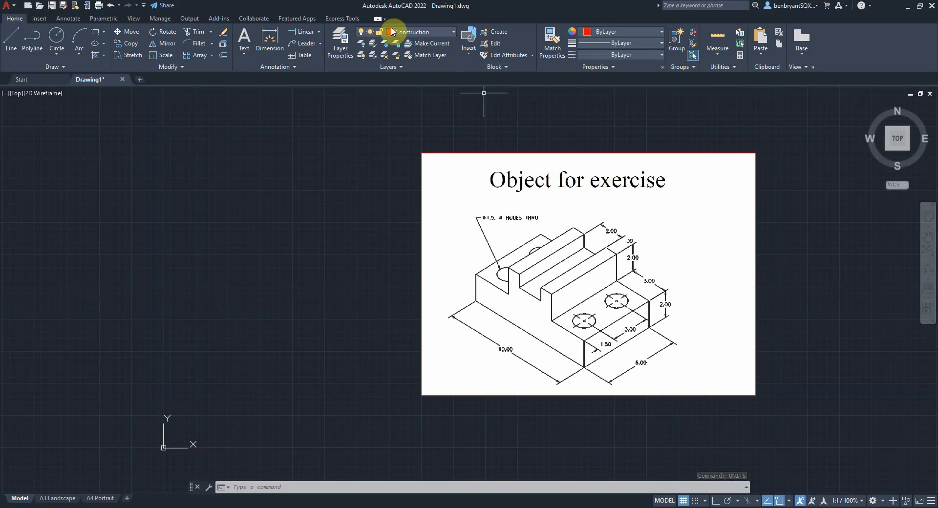
- On the Construction layer, place vertical and horizontal XLINEs through 0,0
{"action": "left_click", "coordinate": [453, 31]}
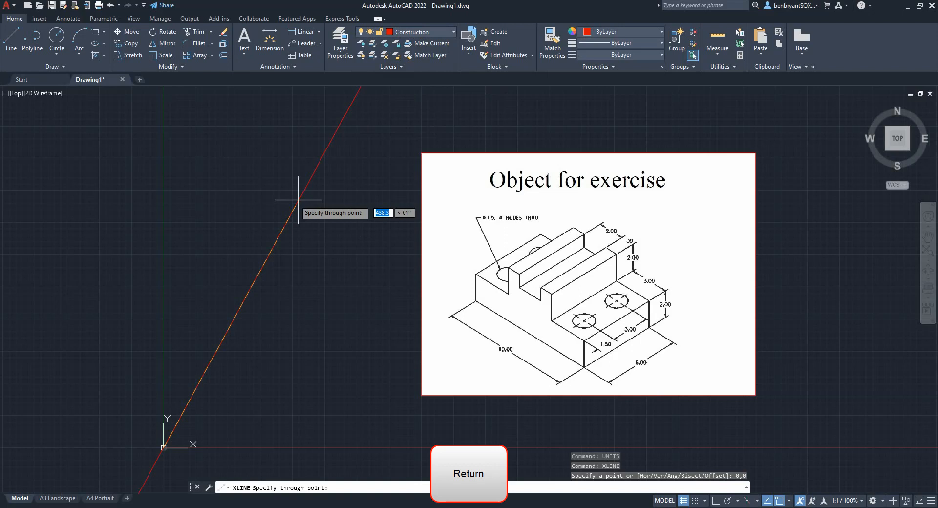
{"action": "mouse_move", "coordinate": [164, 186]}
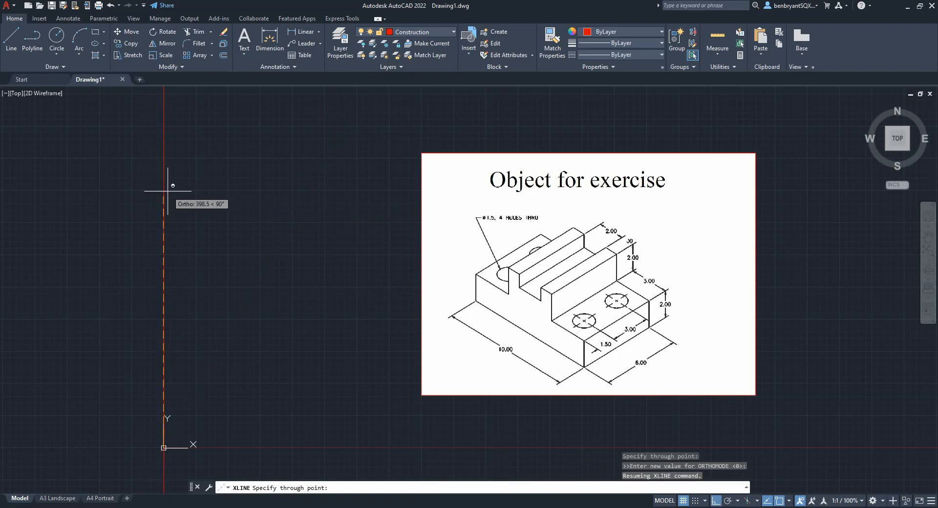
{"action": "mouse_move", "coordinate": [191, 187]}
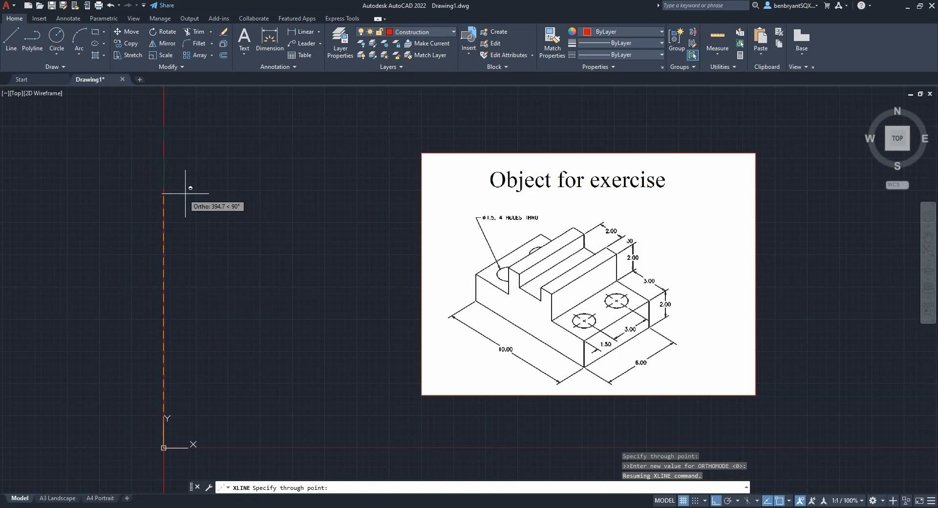
{"action": "mouse_move", "coordinate": [109, 179]}
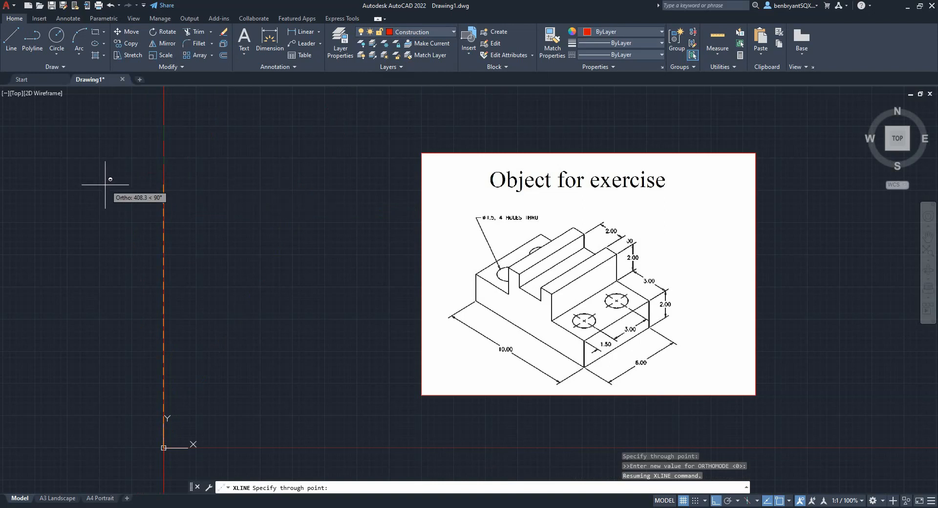
{"action": "mouse_move", "coordinate": [325, 414]}
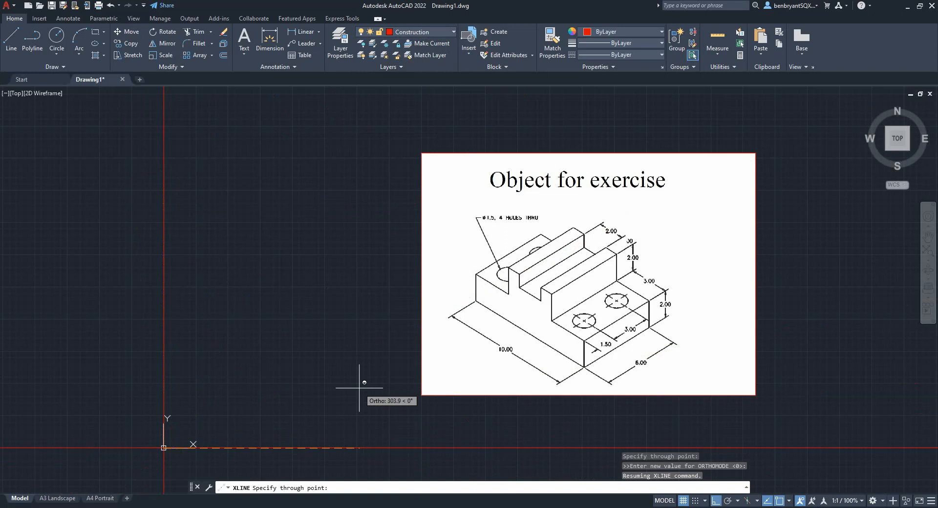
{"action": "key", "text": "escape"}
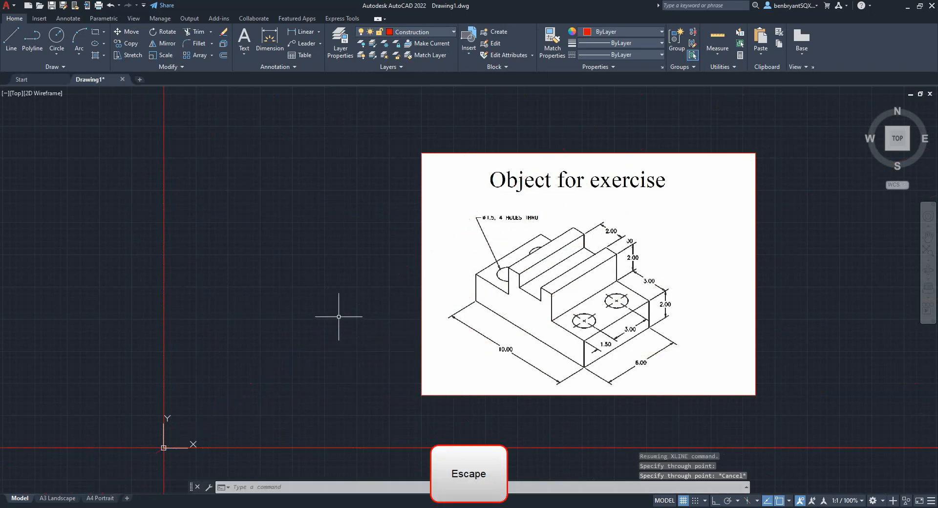
{"action": "key", "text": "Escape"}
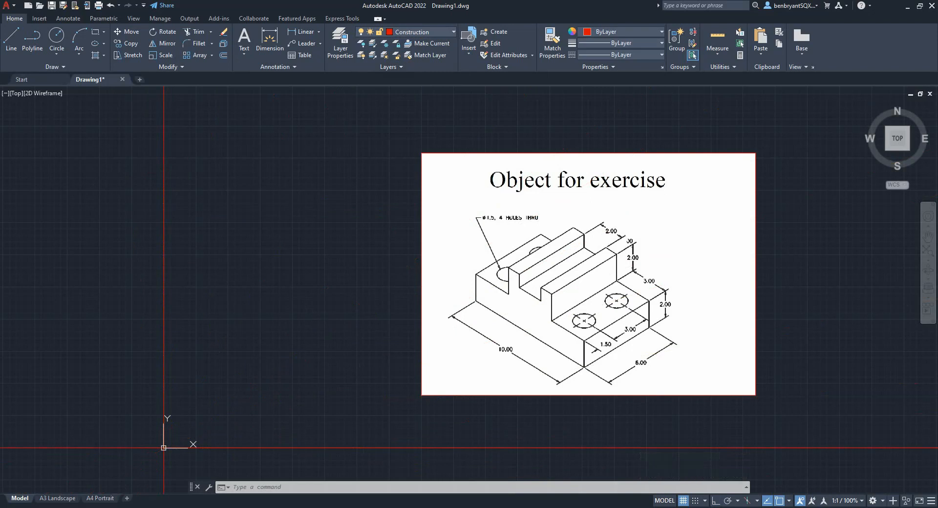
{"action": "mouse_move", "coordinate": [372, 201]}
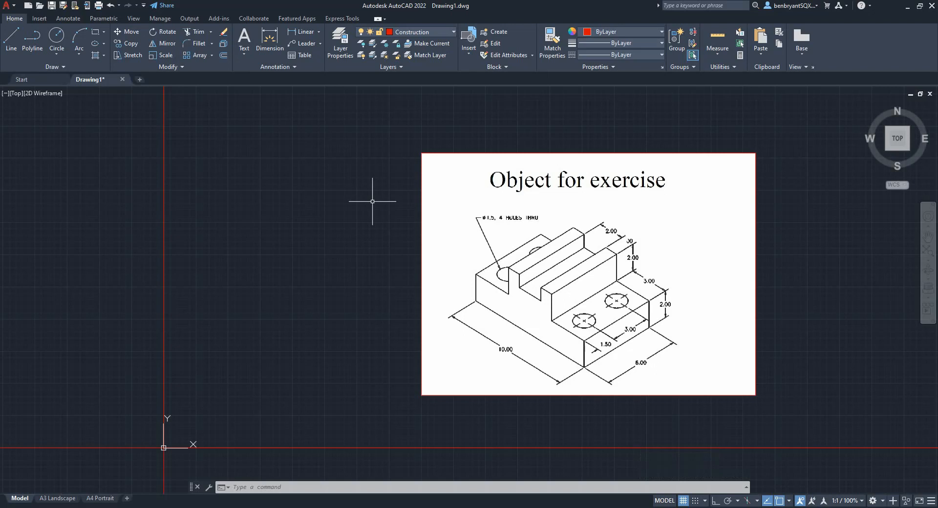
{"action": "mouse_move", "coordinate": [323, 177]}
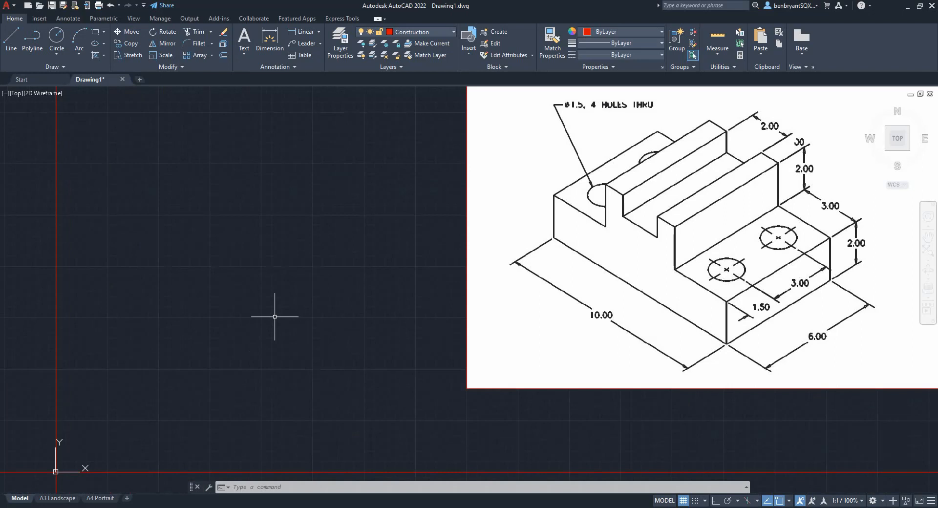
{"action": "mouse_move", "coordinate": [270, 314]}
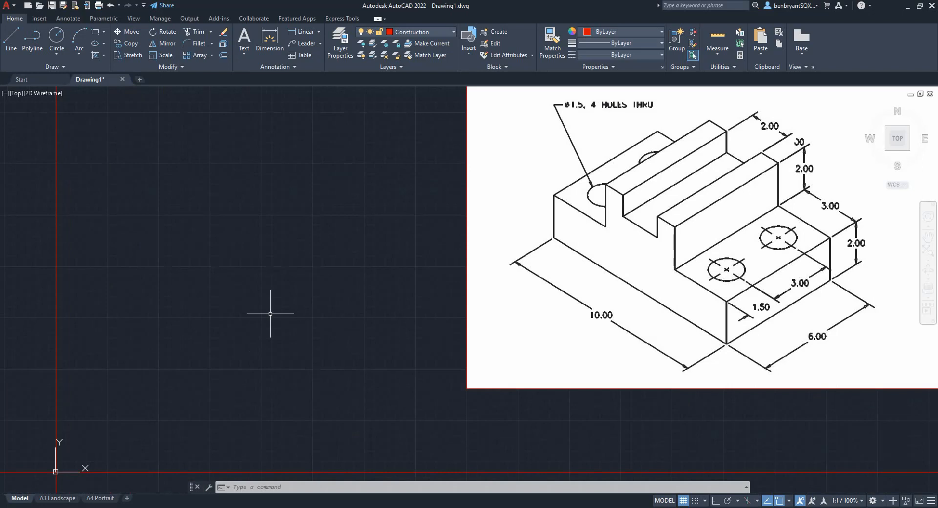
- OFFSET construction lines by 60 and 10 to form the view grid
{"action": "type", "text": "OFFSET"}
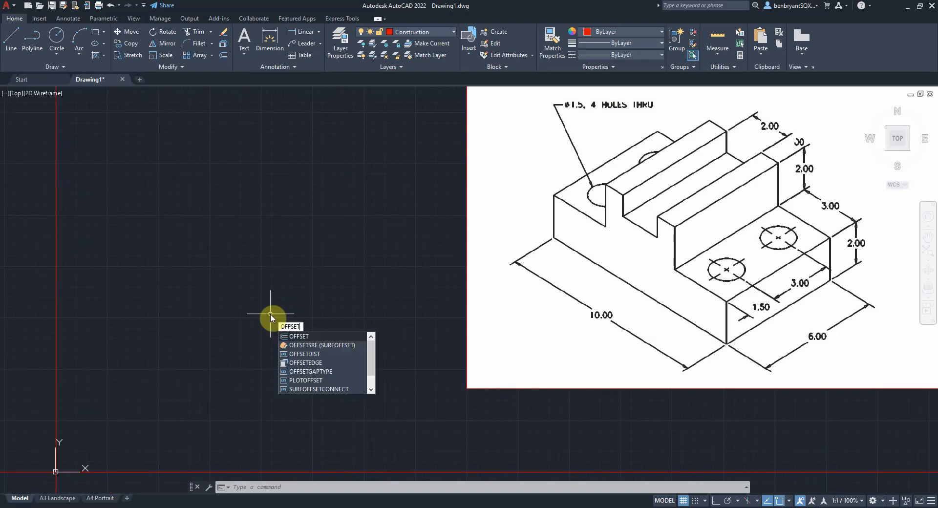
{"action": "key", "text": "enter"}
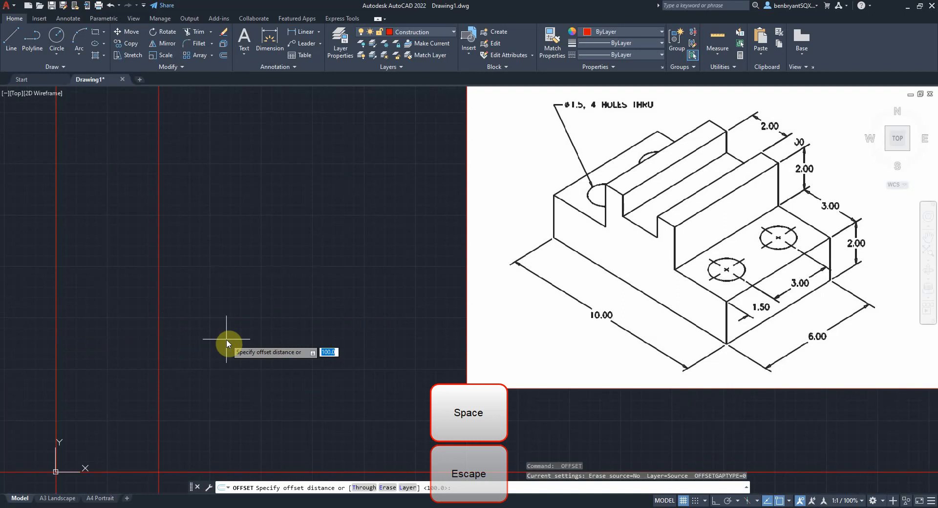
{"action": "type", "text": "60"}
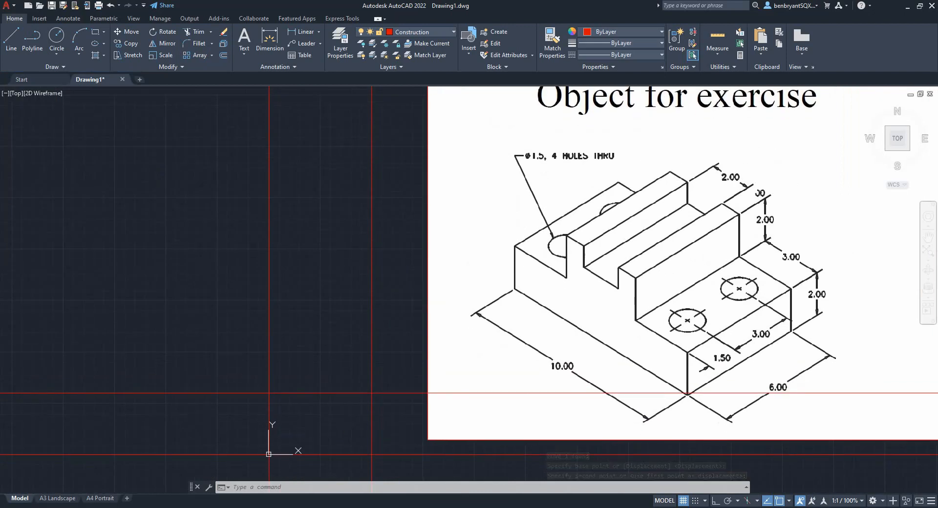
{"action": "mouse_move", "coordinate": [386, 263]}
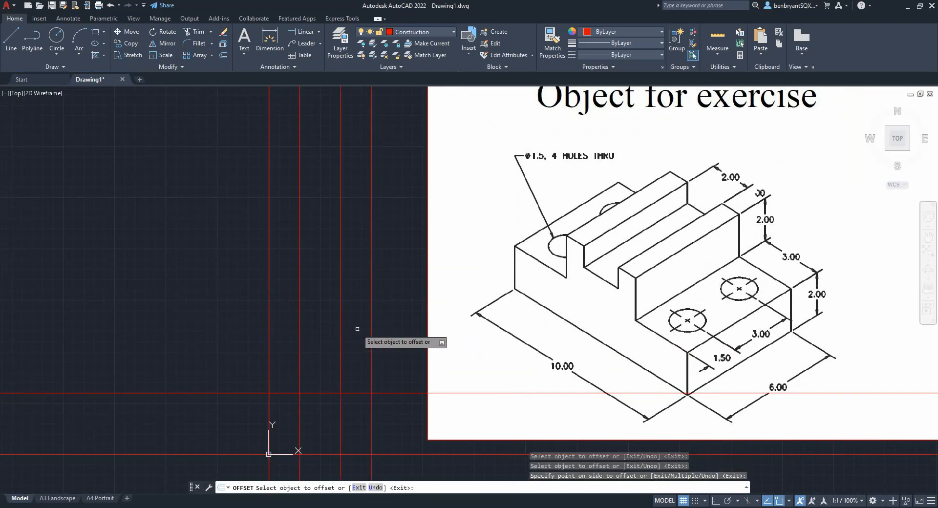
{"action": "type", "text": "10"}
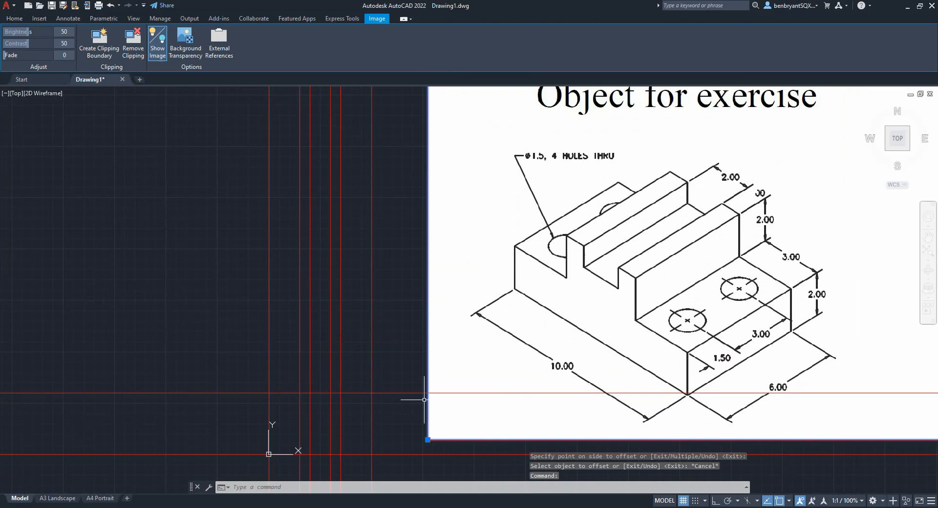
- Drag the reference picture of the block to the right of the grid
{"action": "left_click_drag", "start_coordinate": [427, 440], "coordinate": [671, 264]}
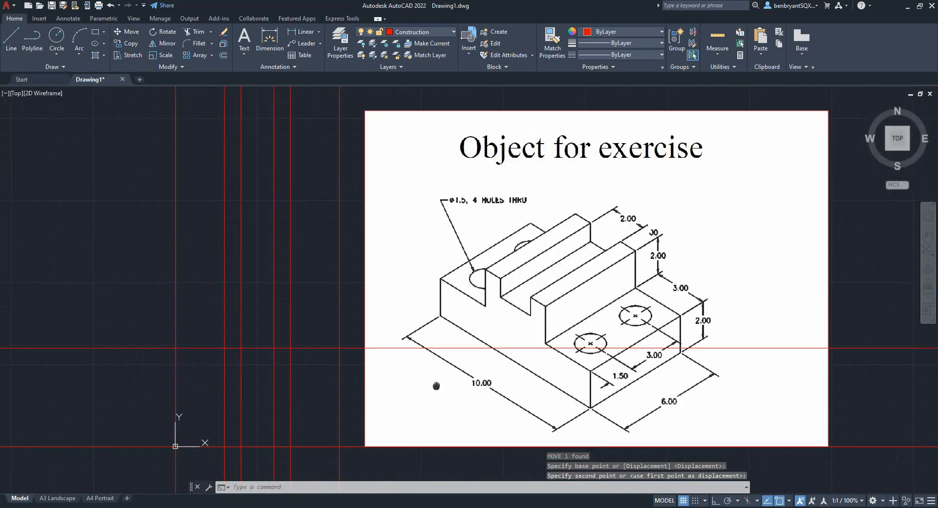
{"action": "left_click_drag", "start_coordinate": [436, 385], "coordinate": [352, 408]}
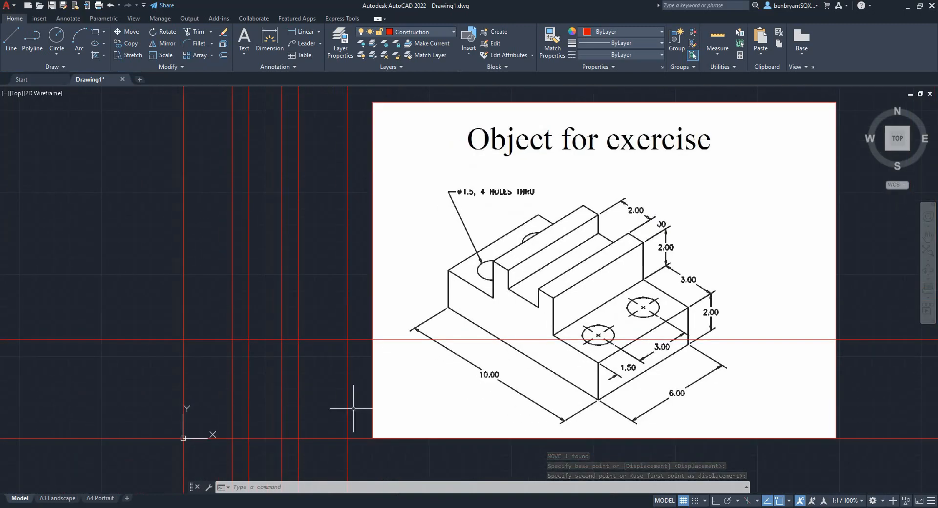
{"action": "key", "text": "Escape"}
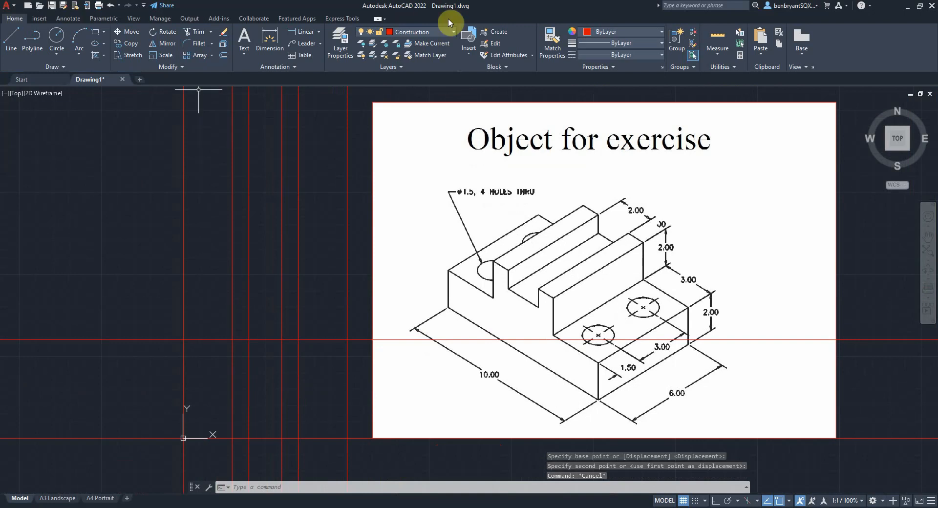
- Make the vision layer current and offset the horizontal centre lines by 15
{"action": "left_click", "coordinate": [454, 31]}
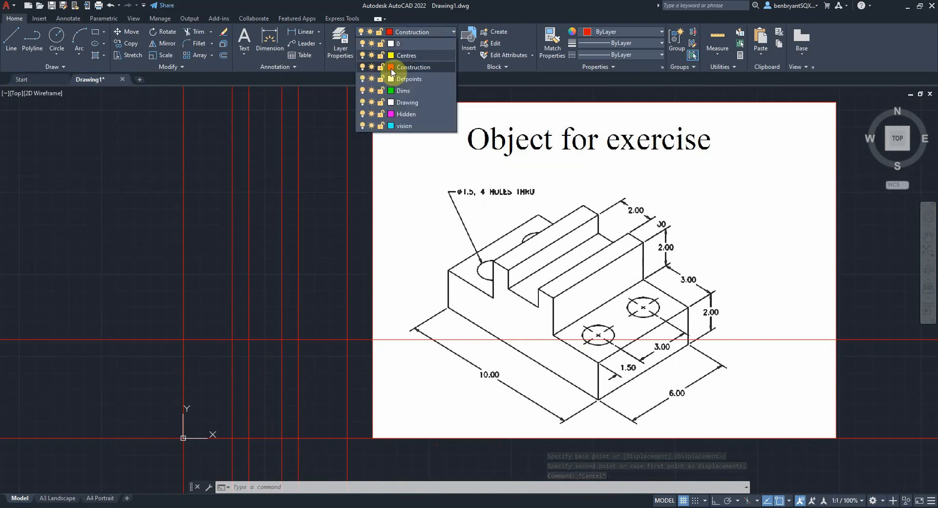
{"action": "left_click", "coordinate": [407, 103]}
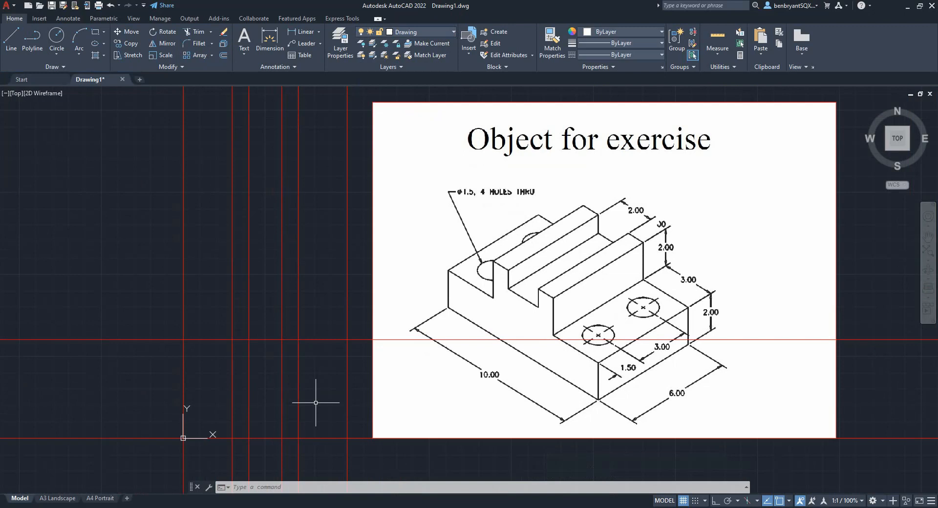
{"action": "mouse_move", "coordinate": [319, 397]}
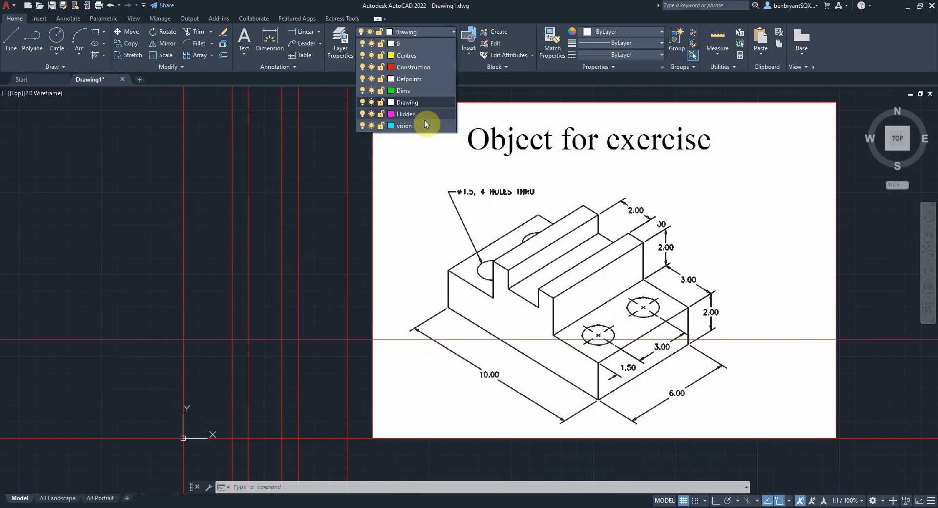
{"action": "left_click", "coordinate": [403, 126]}
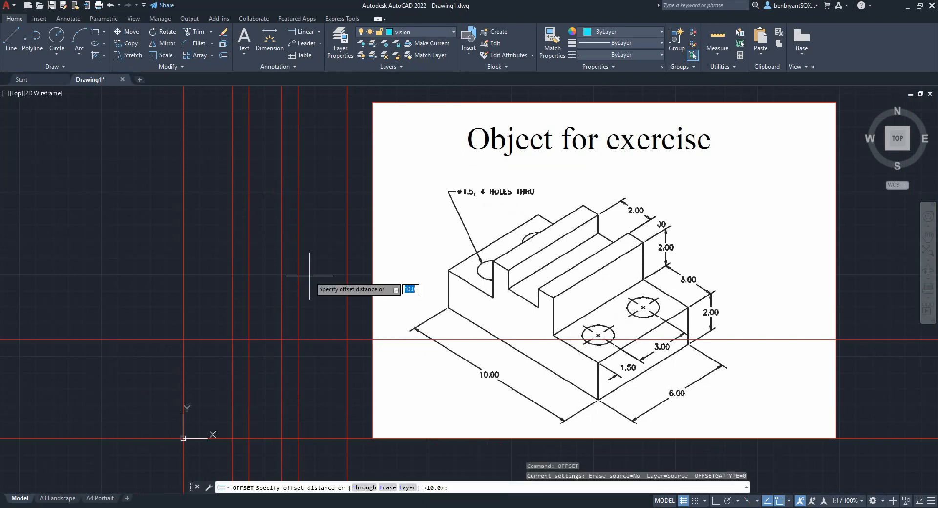
{"action": "type", "text": "1"}
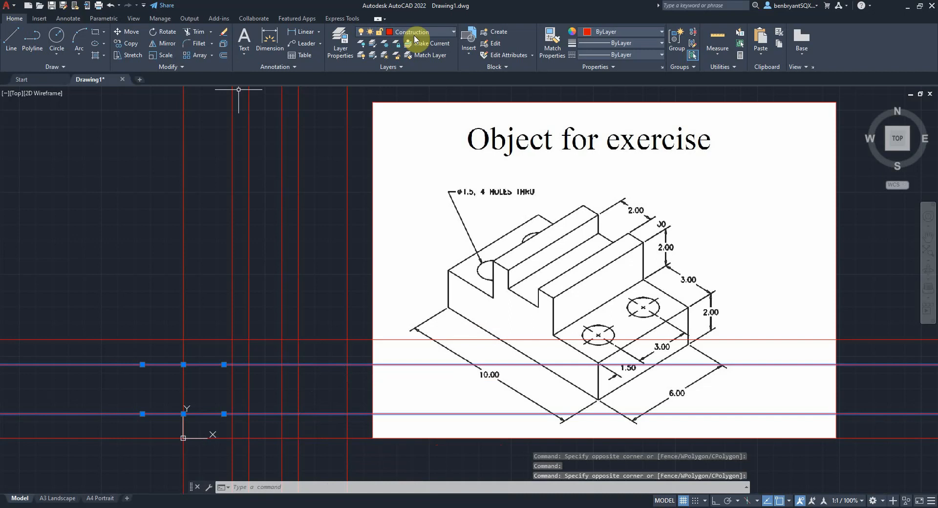
{"action": "key", "text": "Escape"}
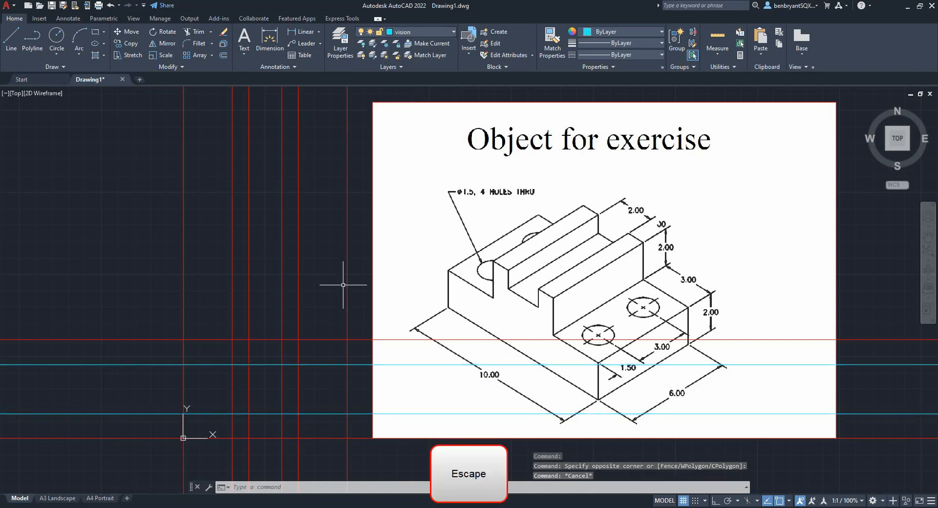
- Offset the vertical centre lines and move them onto the vision layer
{"action": "type", "text": "off"}
{"action": "type", "text": "15"}
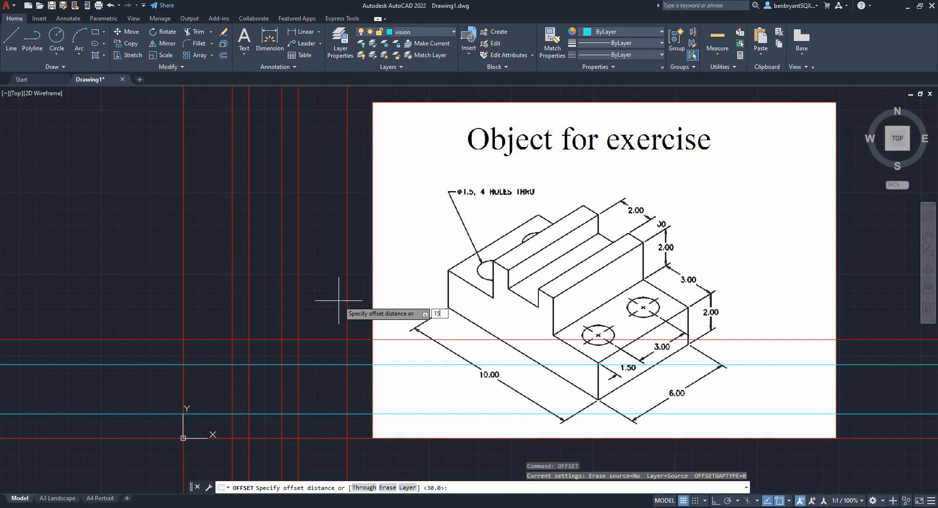
{"action": "key", "text": "enter"}
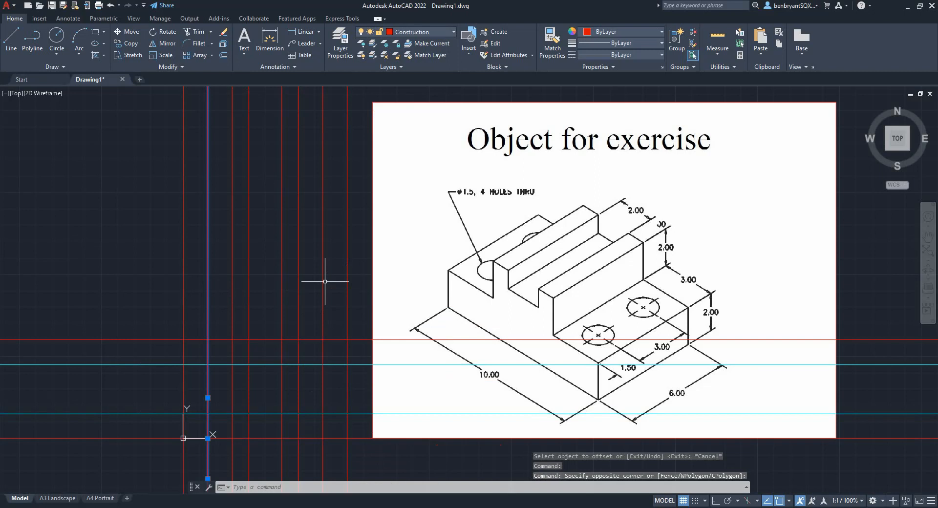
{"action": "left_click", "coordinate": [453, 31]}
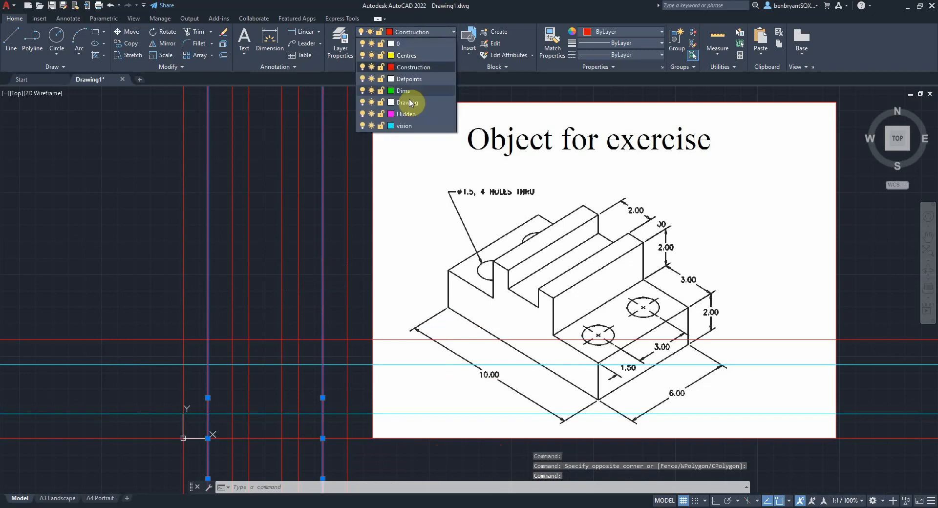
{"action": "left_click", "coordinate": [404, 126]}
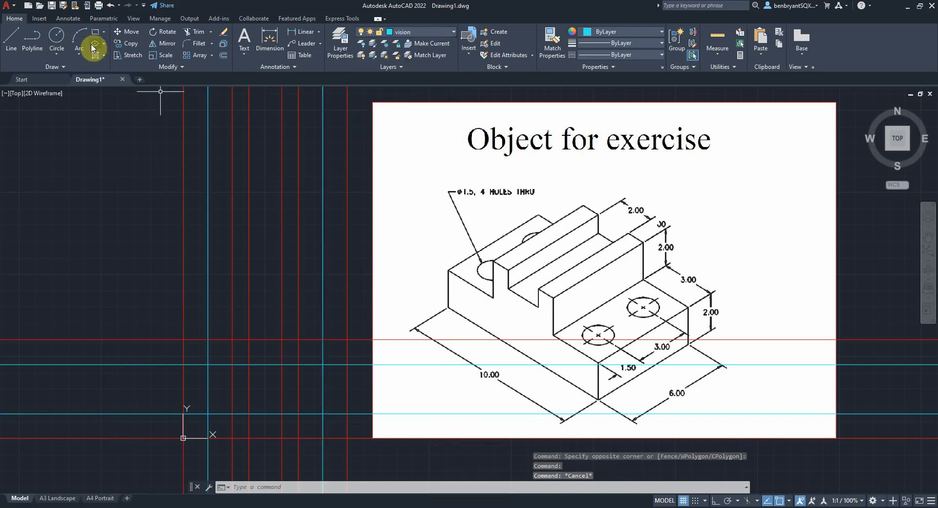
{"action": "left_click", "coordinate": [453, 31]}
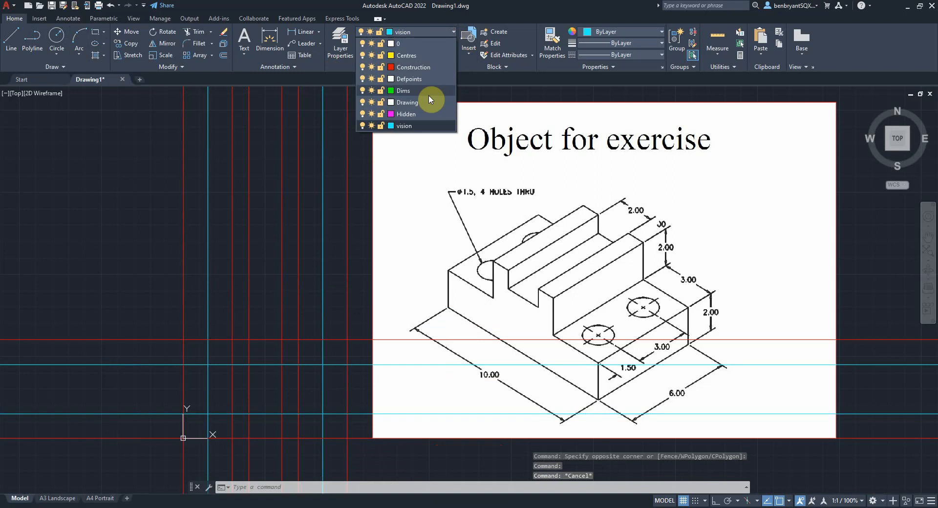
- On the Drawing layer, draw a radius 7.5 circle and copy it to the other centres
{"action": "left_click", "coordinate": [407, 103]}
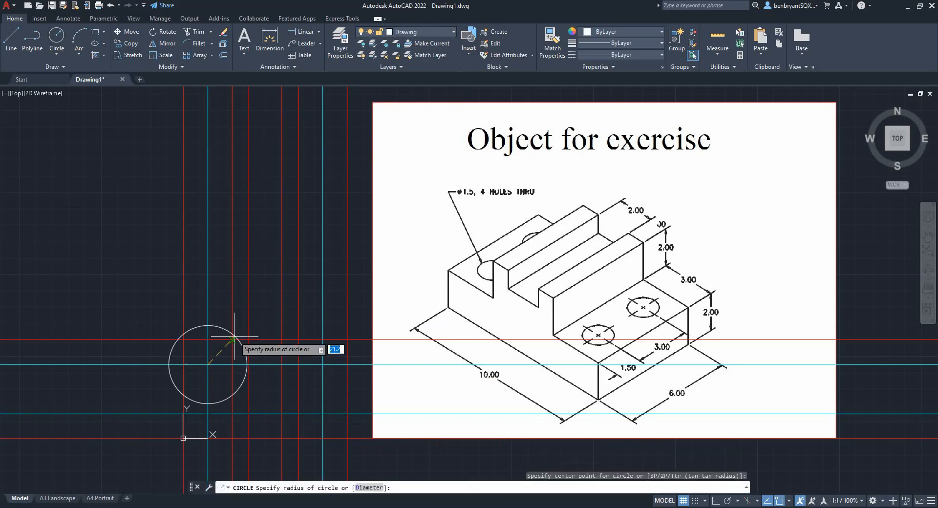
{"action": "mouse_move", "coordinate": [234, 326]}
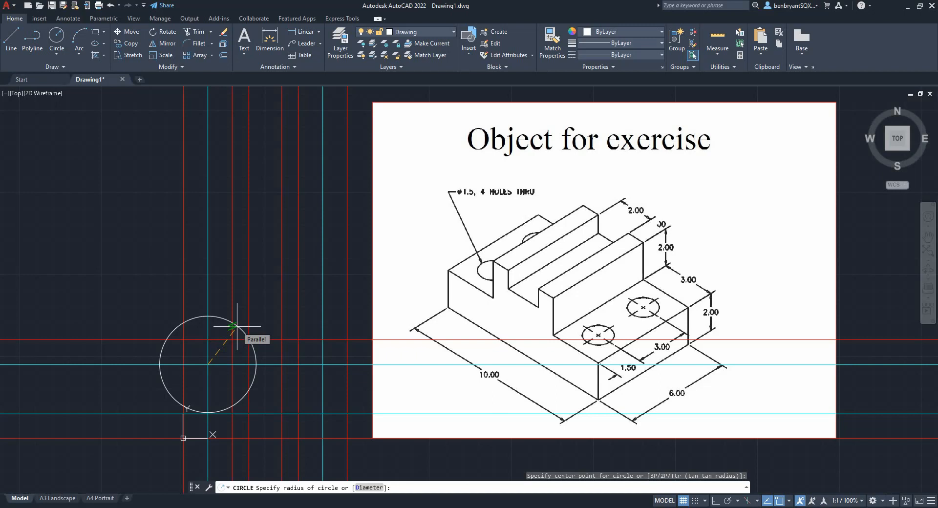
{"action": "type", "text": "7.5"}
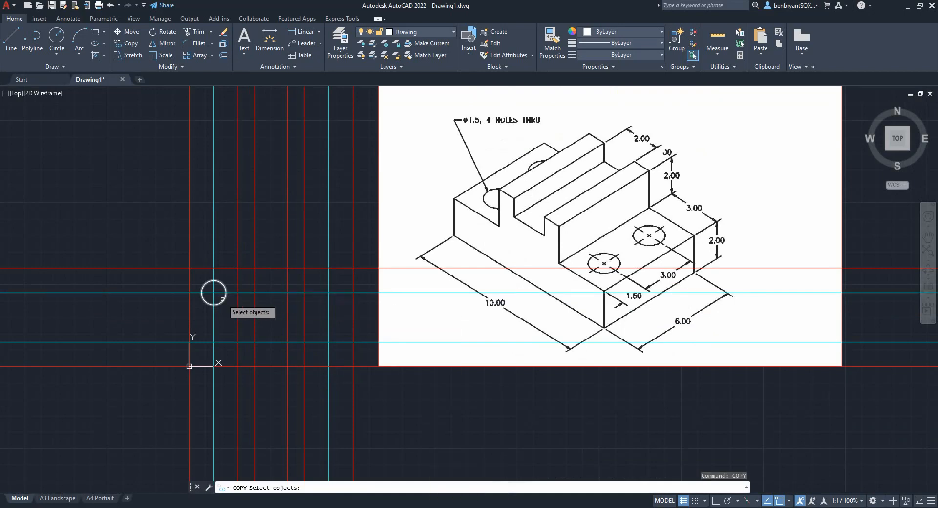
{"action": "left_click", "coordinate": [214, 293]}
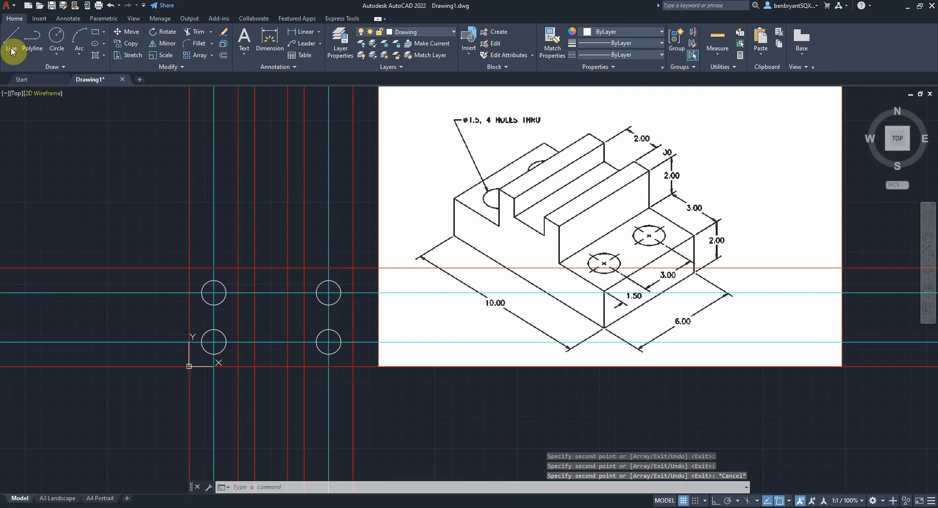
{"action": "left_click", "coordinate": [10, 42]}
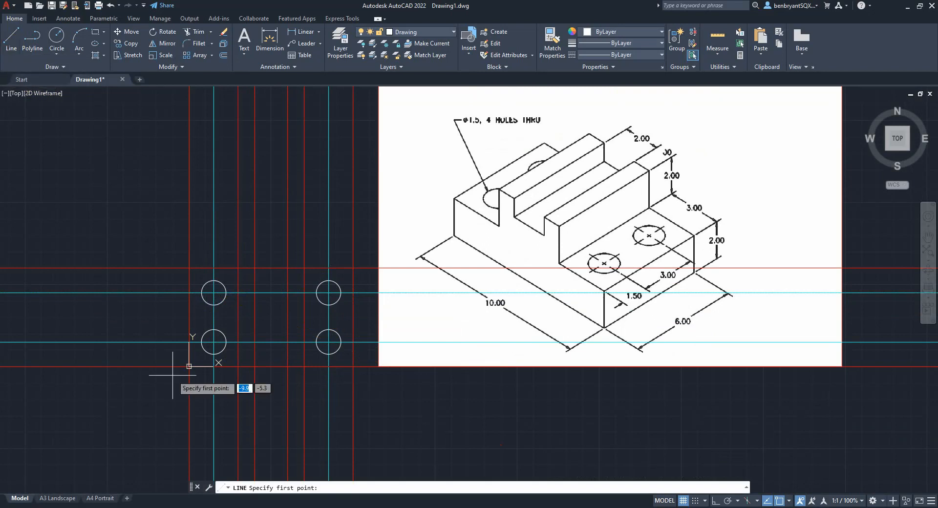
- Trace the top view rectangle and slot edges starting from the lower-left corner
{"action": "left_click", "coordinate": [188, 366]}
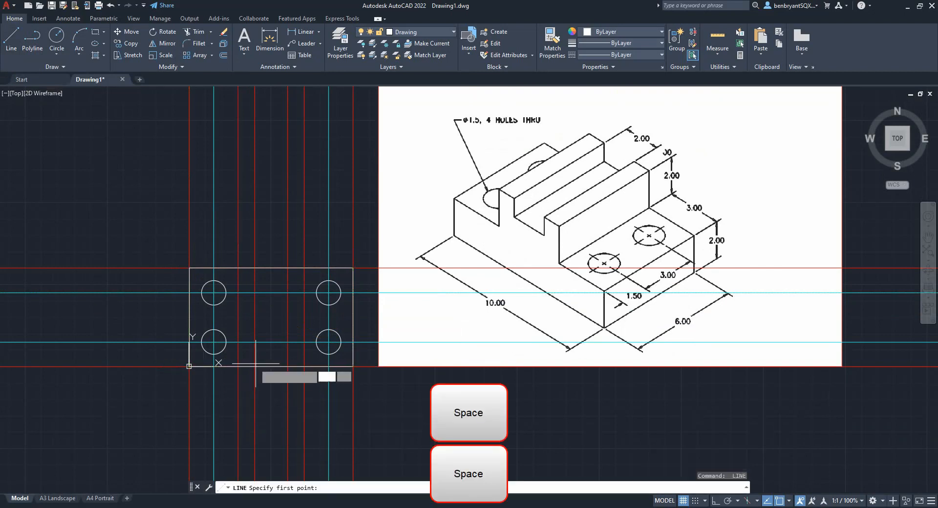
{"action": "mouse_move", "coordinate": [242, 315]}
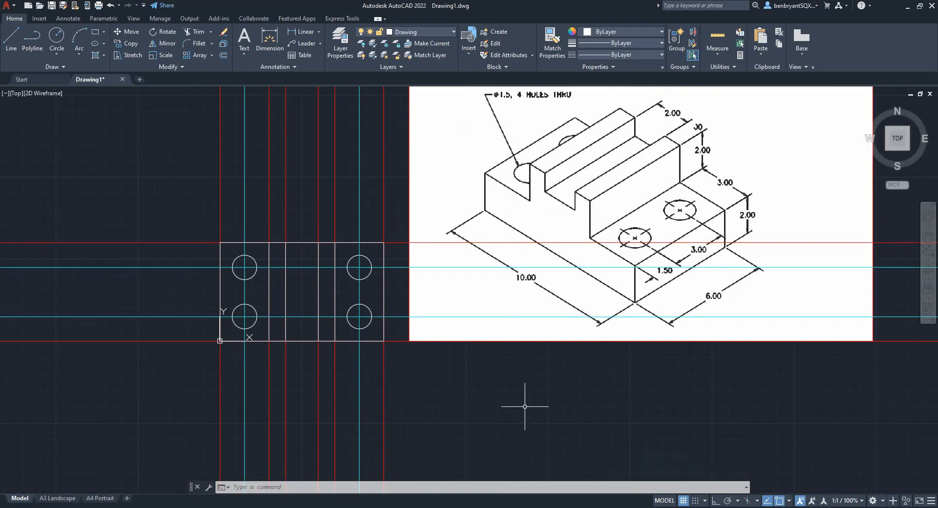
{"action": "mouse_move", "coordinate": [434, 415]}
{"action": "type", "text": "OFFSET"}
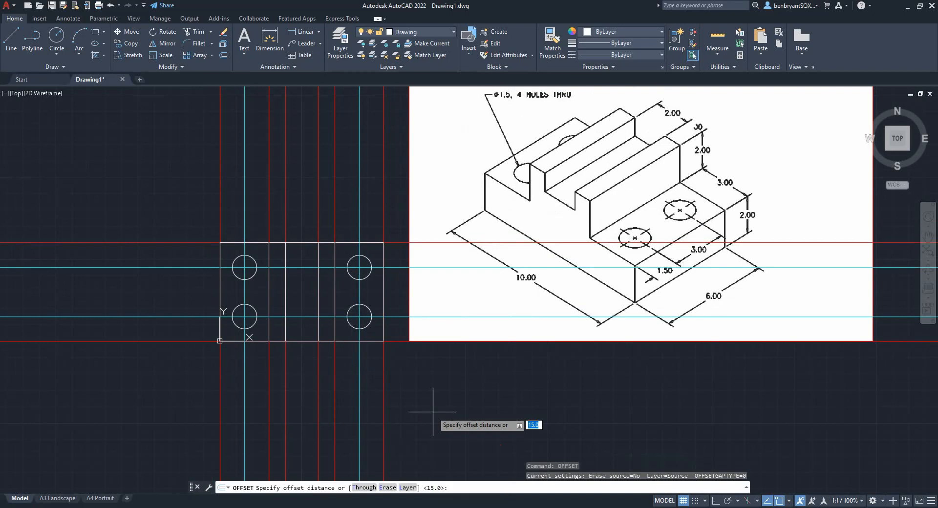
- Offset the horizontal construction line by 60, 20 and 10 below the top view
{"action": "type", "text": "60"}
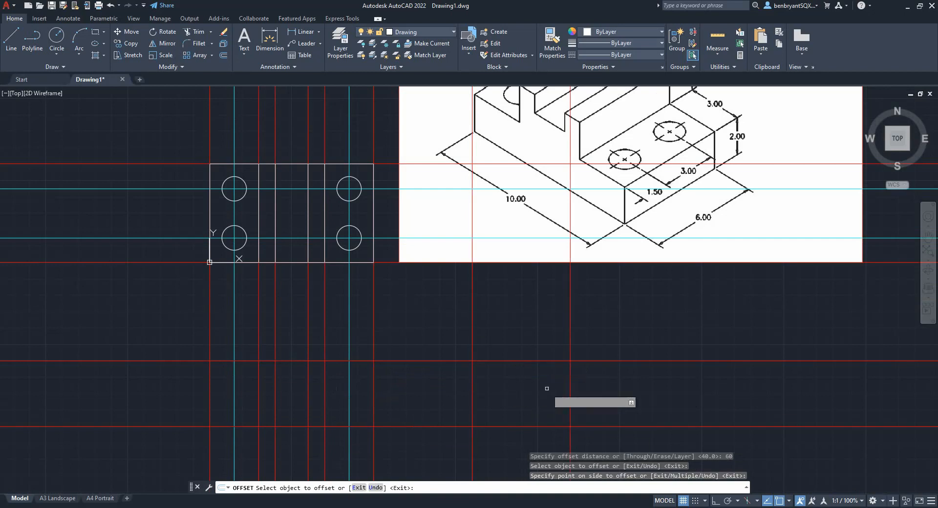
{"action": "key", "text": "Escape"}
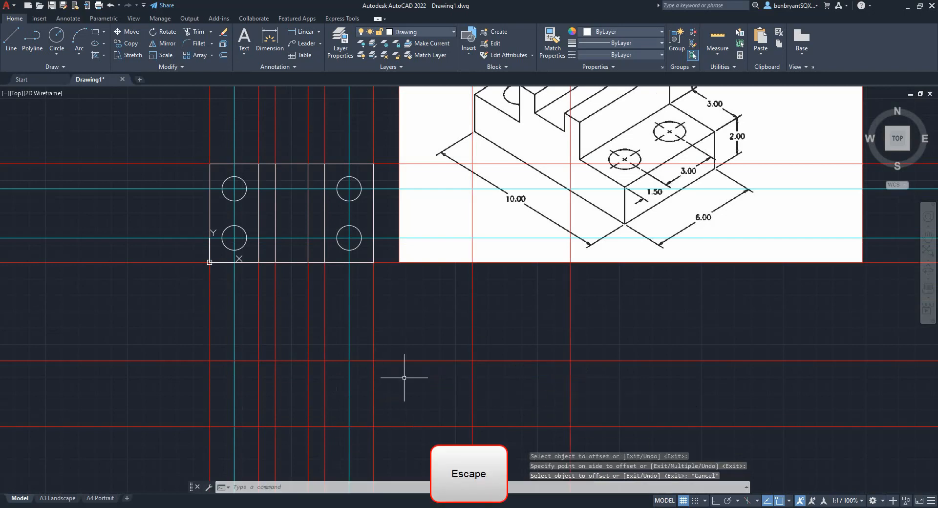
{"action": "key", "text": "Return"}
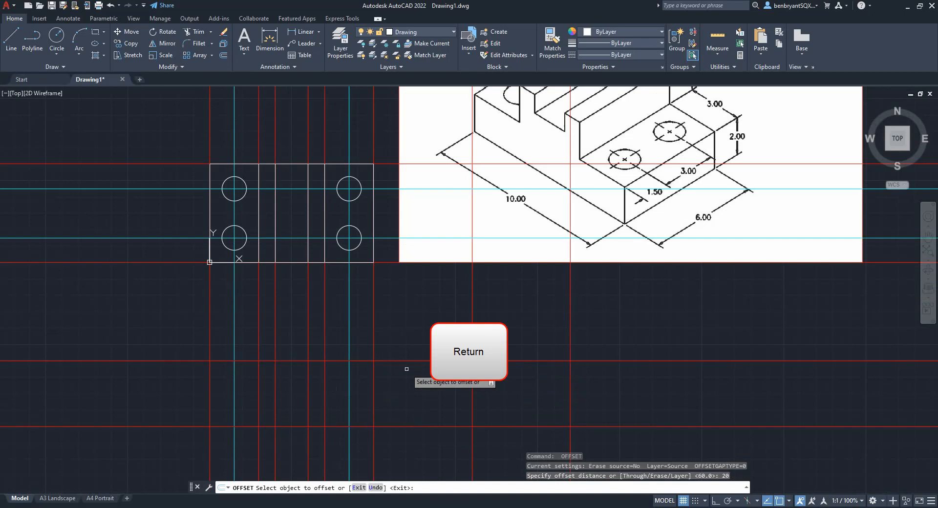
{"action": "left_click", "coordinate": [468, 352]}
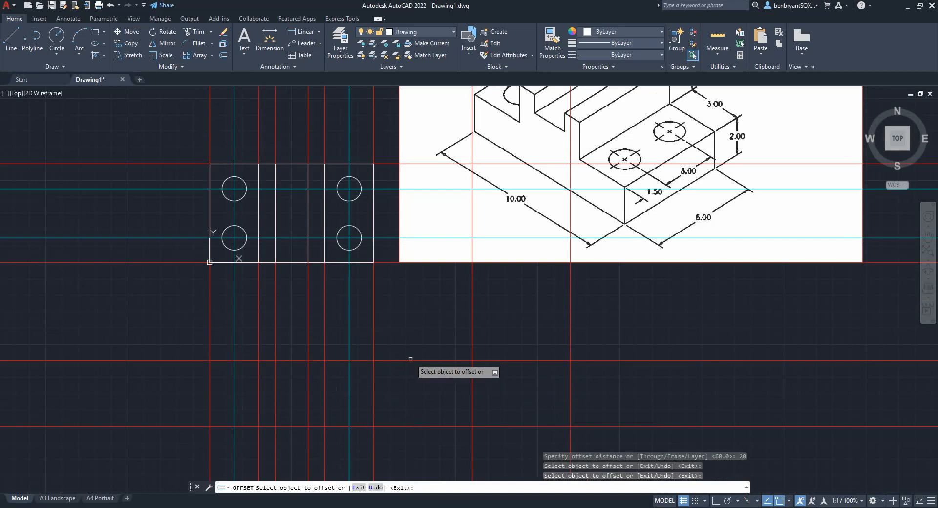
{"action": "key", "text": "space"}
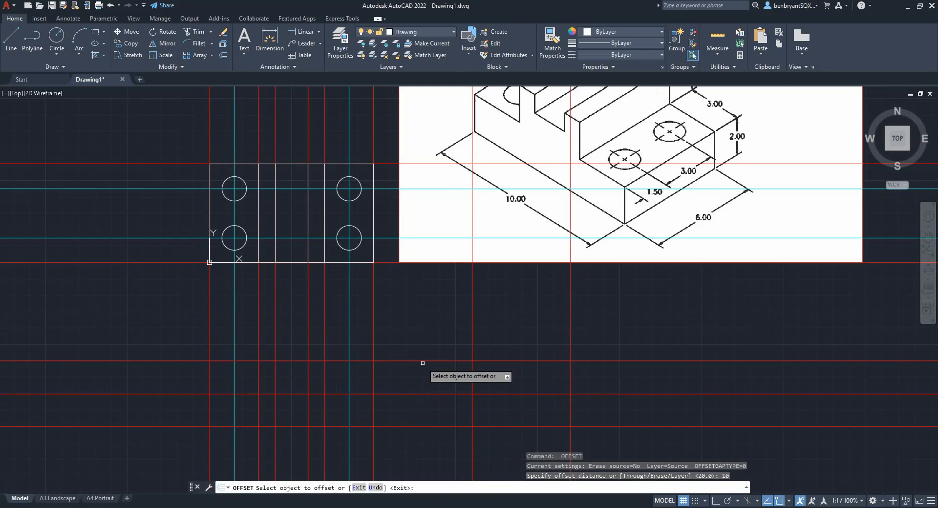
{"action": "key", "text": "Escape"}
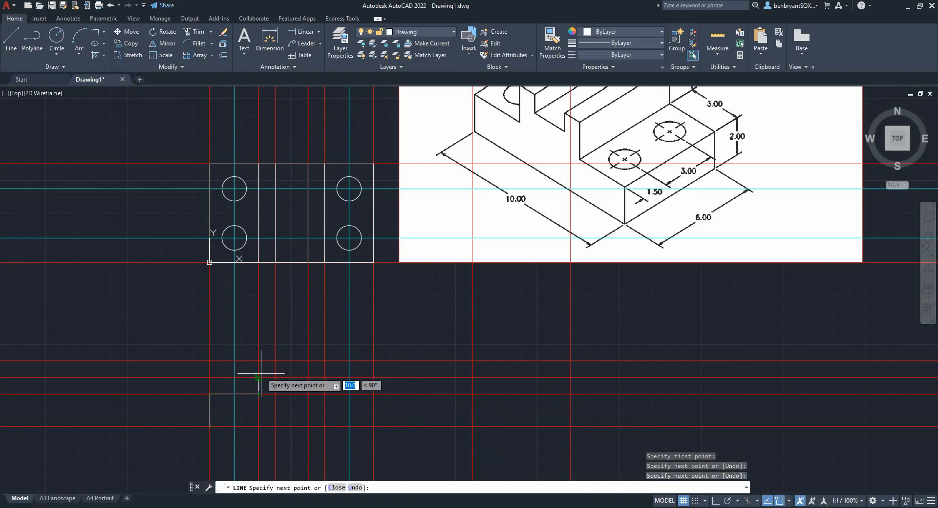
- Place the remaining front-view corners and square up the slanted notch edge
{"action": "left_click", "coordinate": [257, 377]}
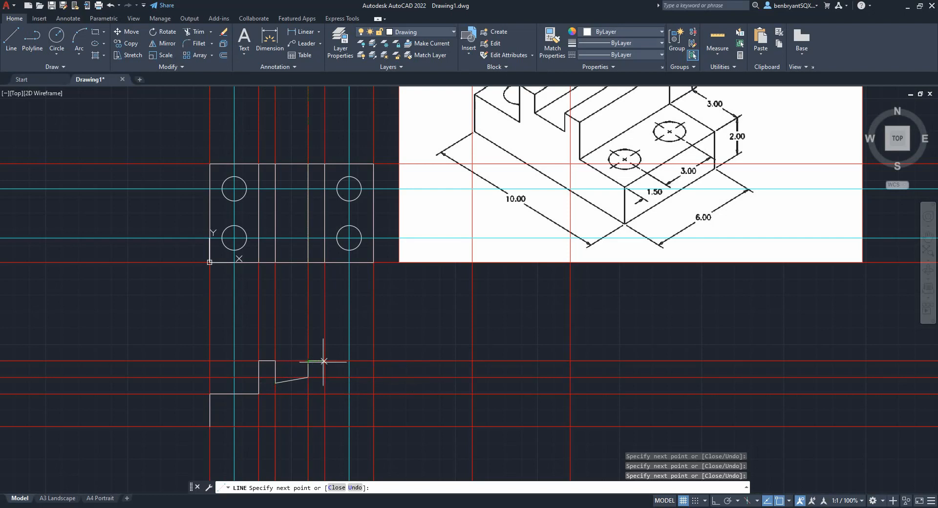
{"action": "left_click", "coordinate": [368, 395]}
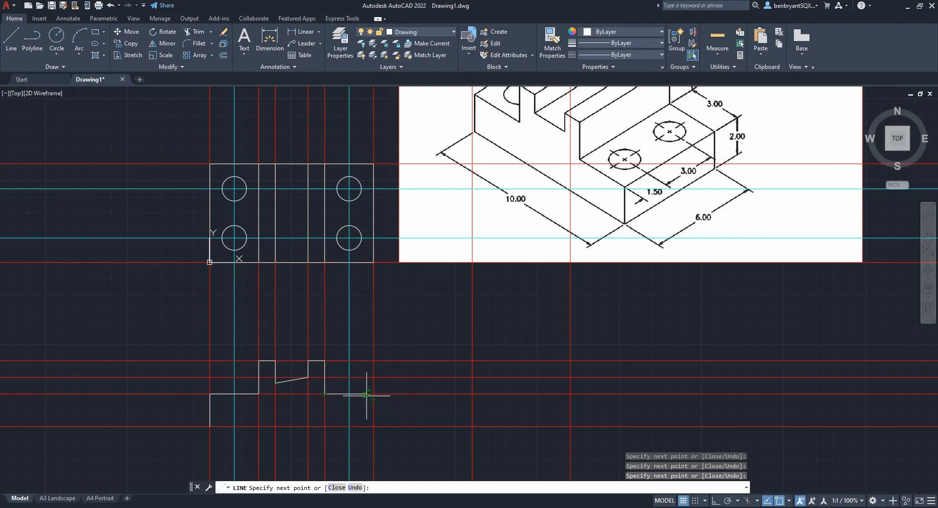
{"action": "mouse_move", "coordinate": [248, 419]}
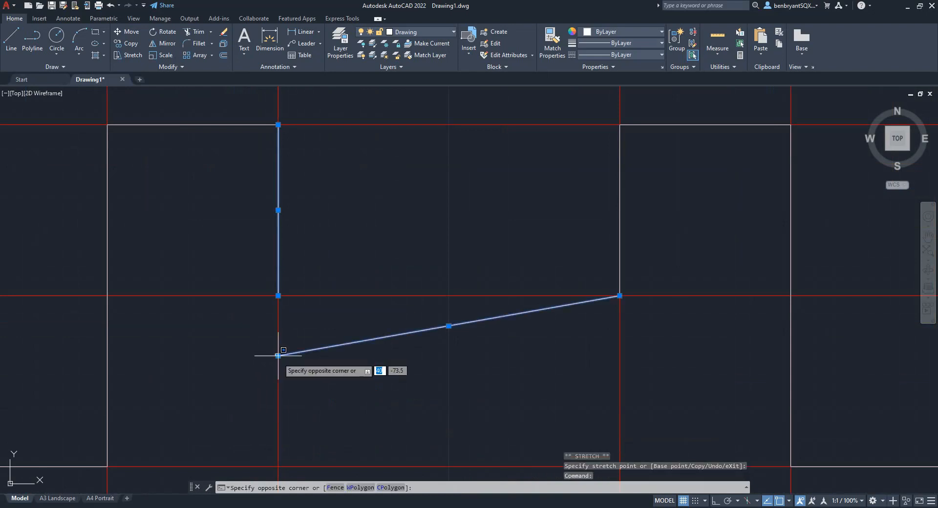
{"action": "left_click", "coordinate": [277, 296]}
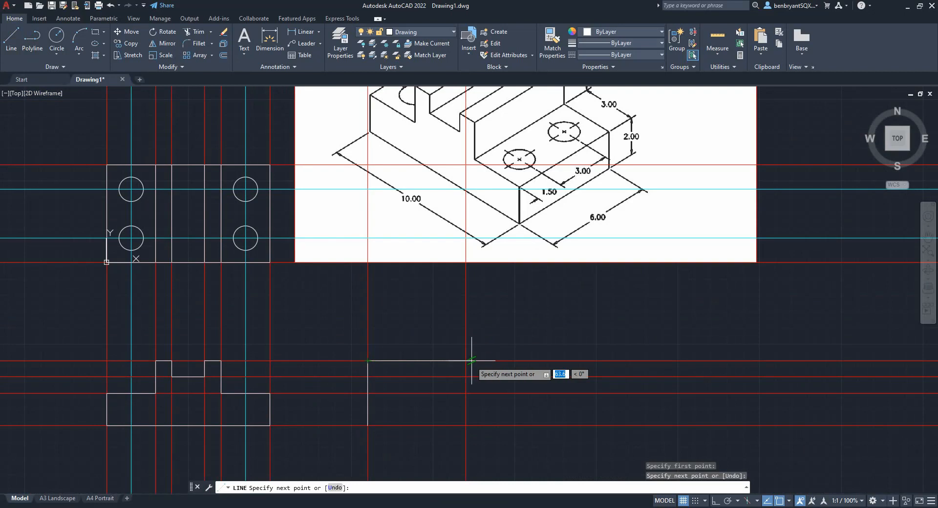
- Place the last side-view corner and finish the rectangle
{"action": "left_click", "coordinate": [467, 425]}
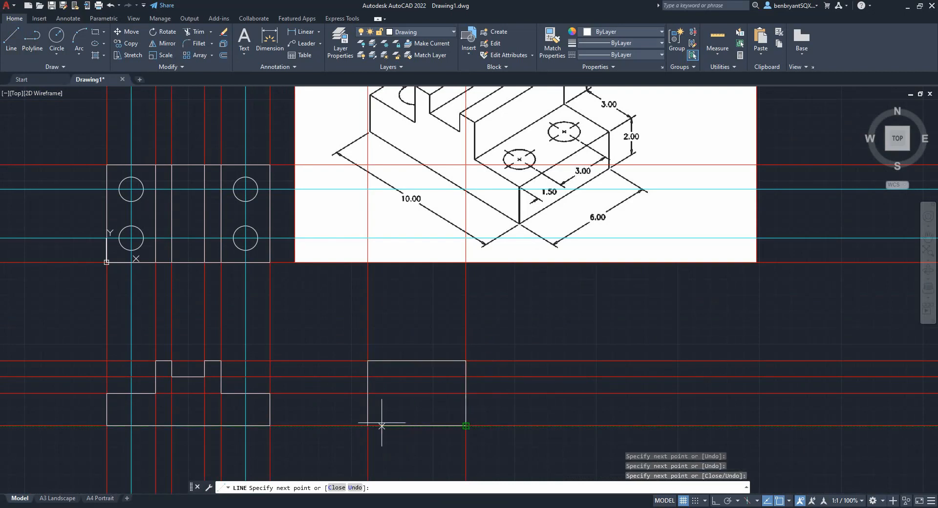
{"action": "key", "text": "Escape"}
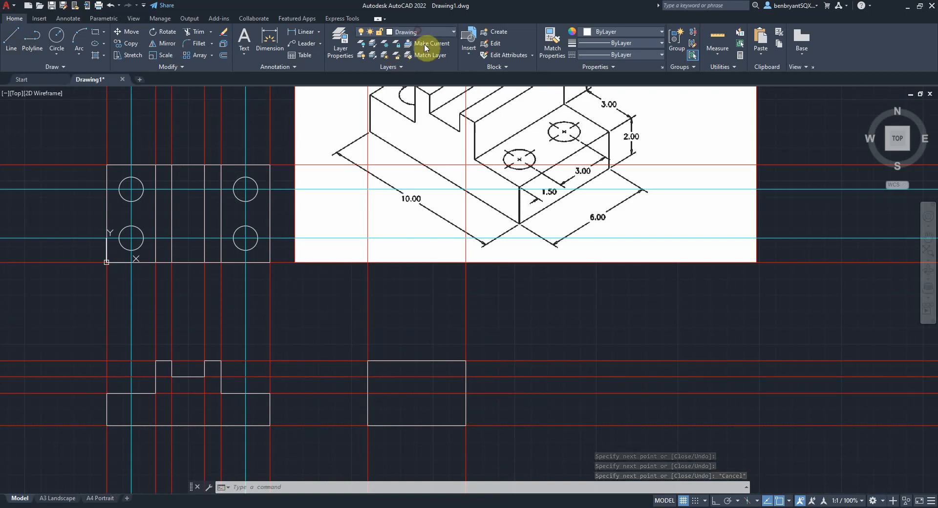
- Draw the hidden slot-depth line in the side view on the Hidden layer
{"action": "left_click", "coordinate": [10, 39]}
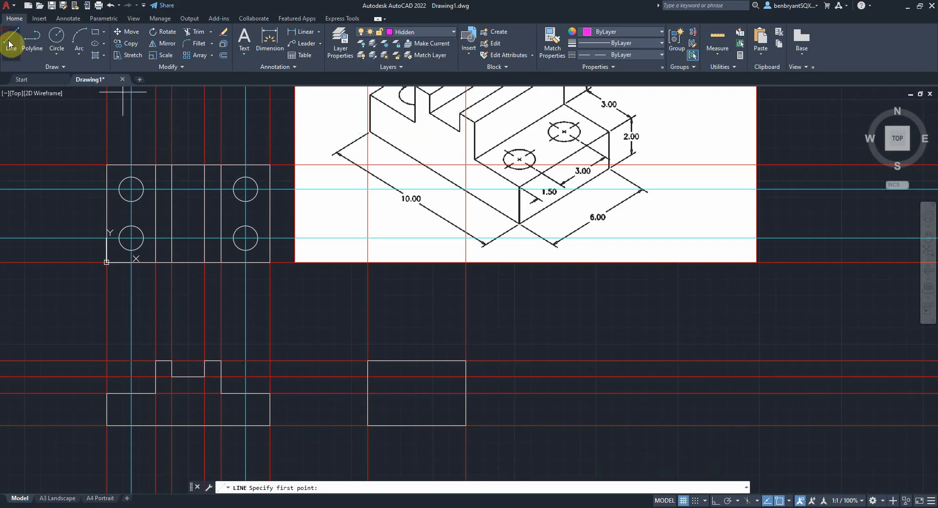
{"action": "left_click", "coordinate": [366, 376]}
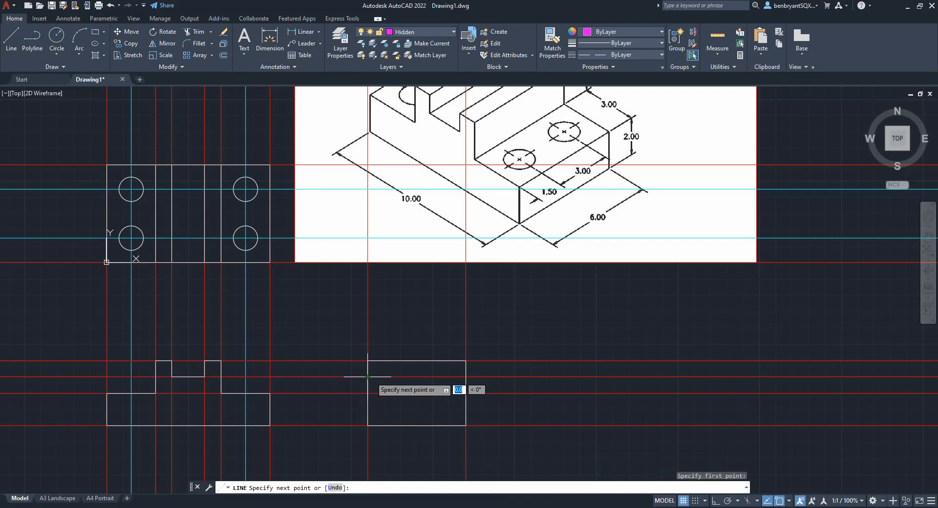
{"action": "key", "text": "Escape"}
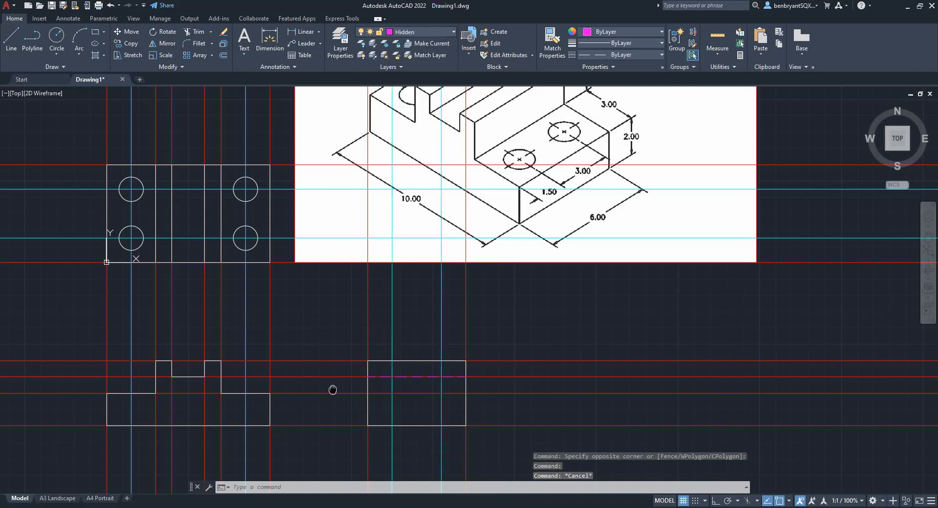
- Draw the first hole's hidden lines in the front view
{"action": "left_click_drag", "start_coordinate": [332, 389], "coordinate": [222, 386]}
{"action": "type", "text": "of"}
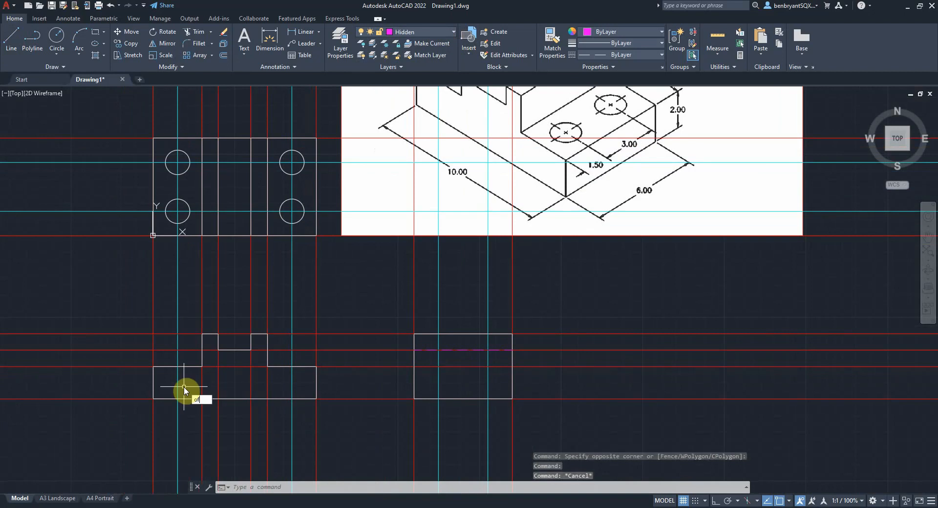
{"action": "key", "text": "enter"}
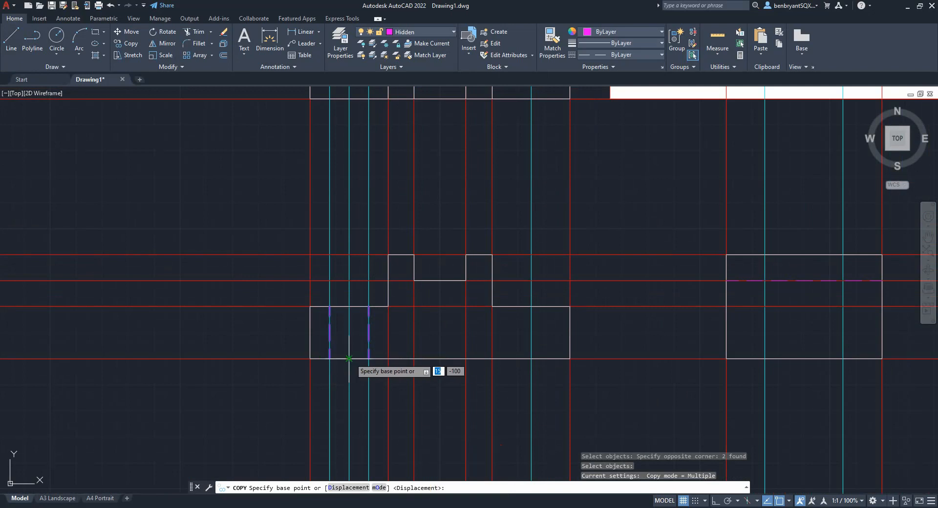
- Copy the hole's hidden lines to the other hole positions in the front and side views
{"action": "left_click", "coordinate": [349, 358]}
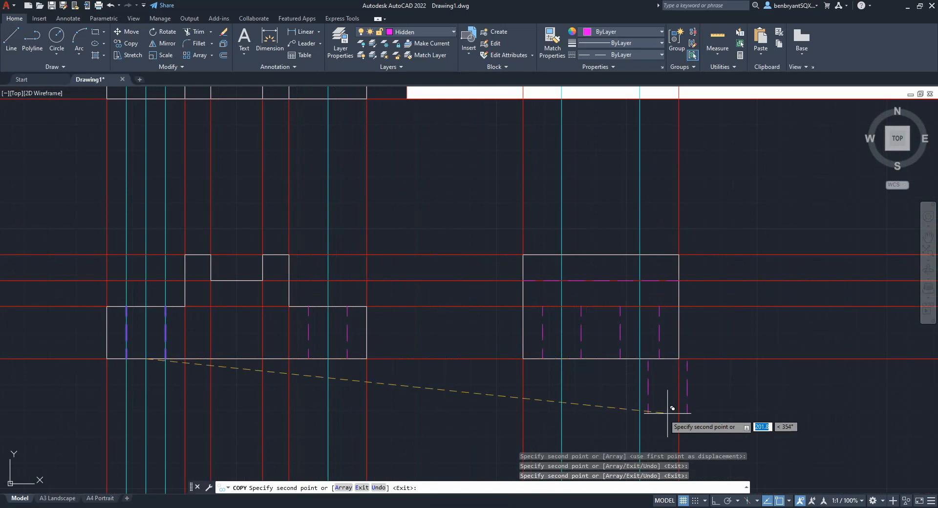
{"action": "key", "text": "Escape"}
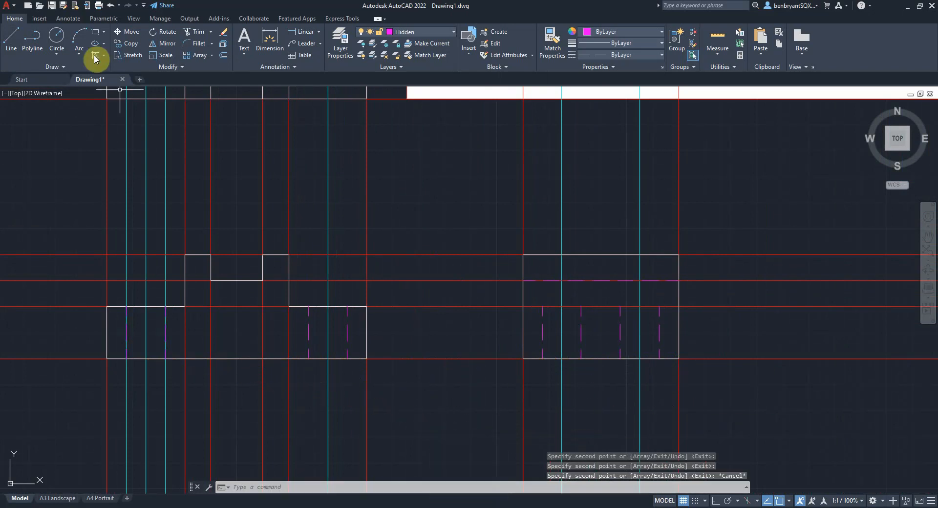
- Make Drawing the current layer and toggle the Construction layer's visibility
{"action": "left_click", "coordinate": [454, 32]}
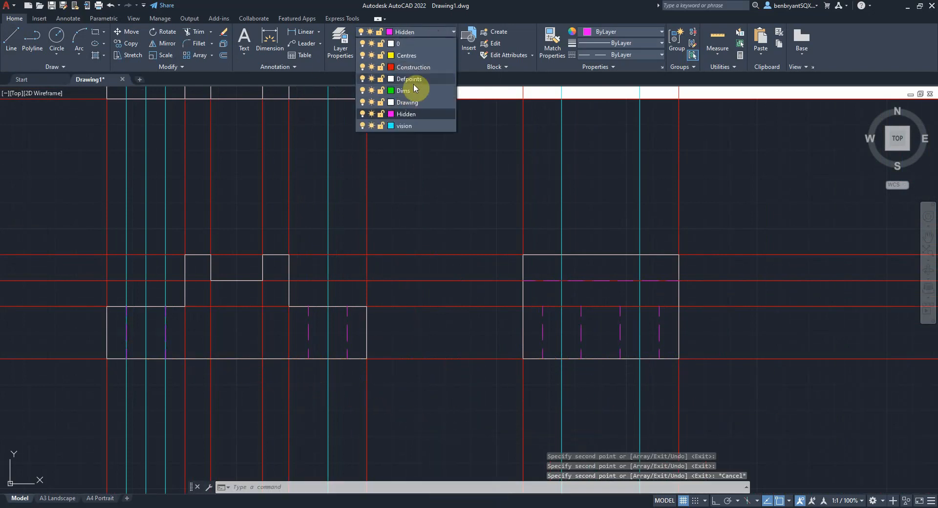
{"action": "left_click", "coordinate": [406, 102]}
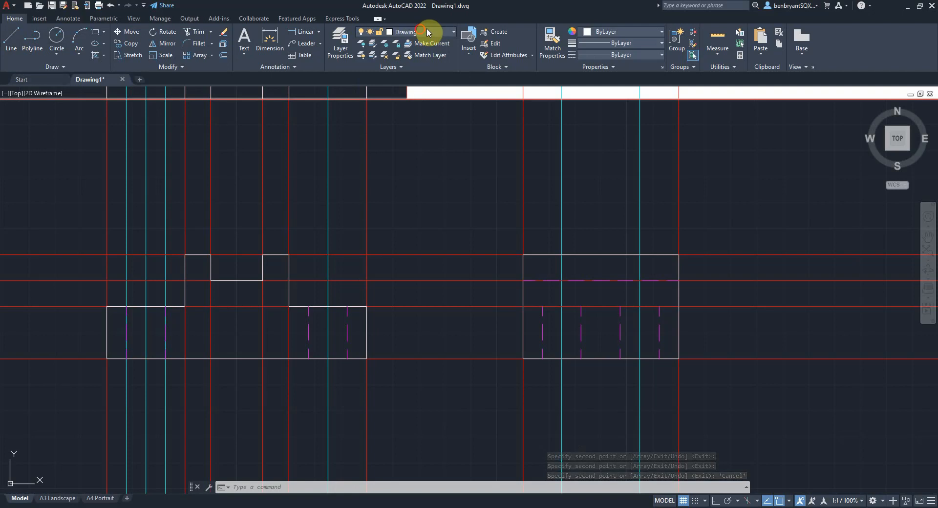
{"action": "left_click", "coordinate": [452, 31]}
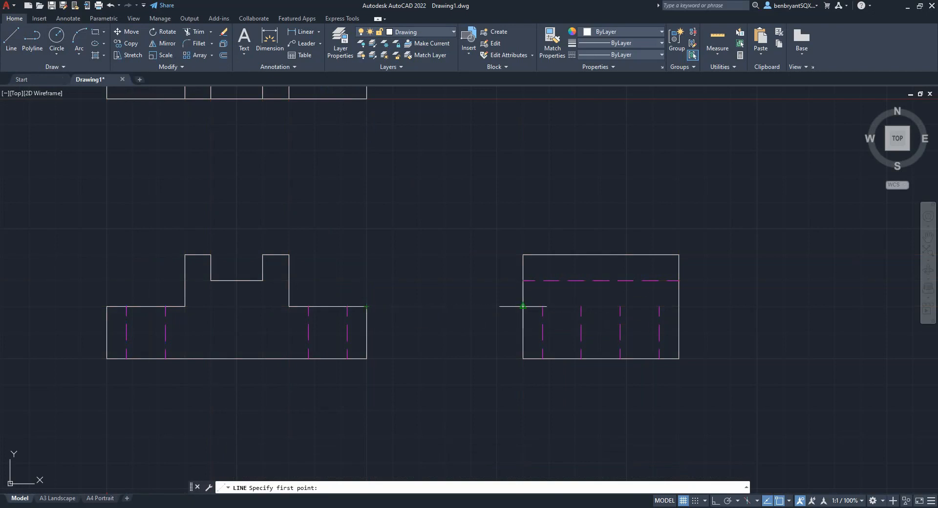
{"action": "key", "text": "Escape"}
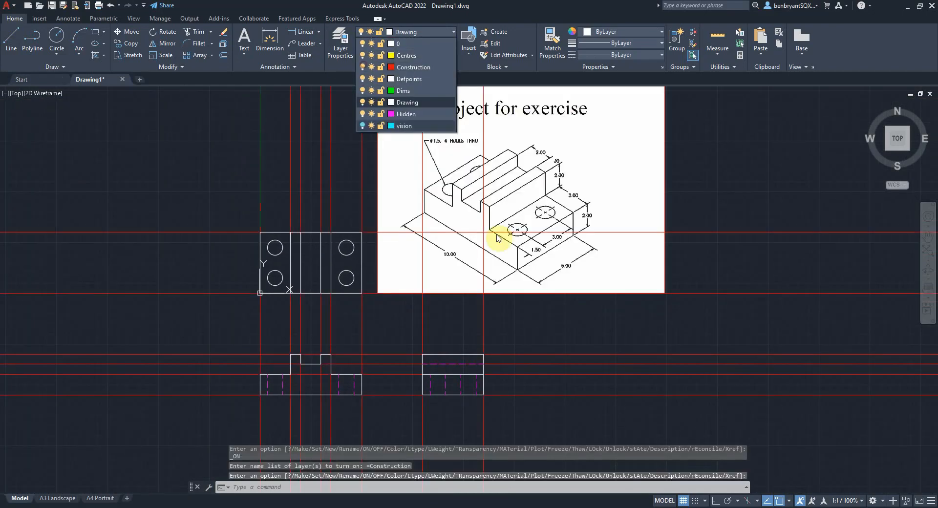
- Turn the Construction layer off so the red construction lines stay hidden
{"action": "key", "text": "Escape"}
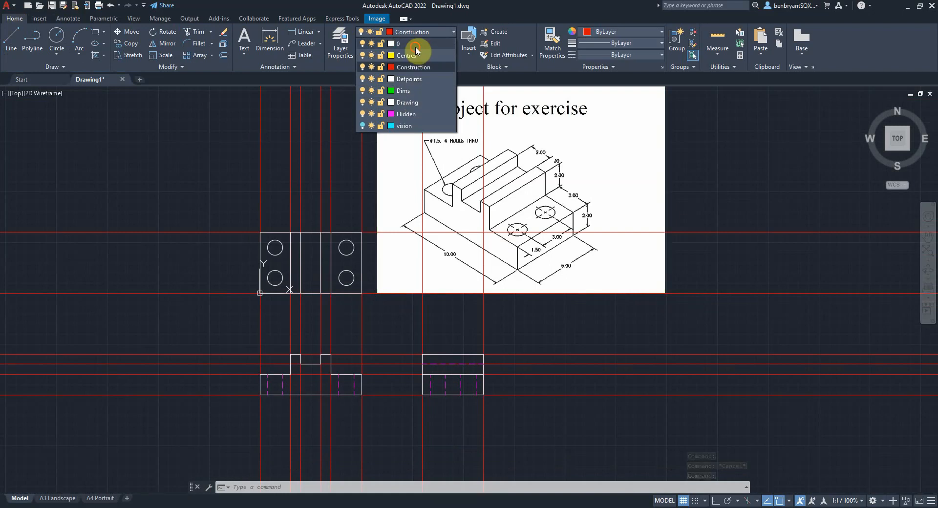
{"action": "key", "text": "escape"}
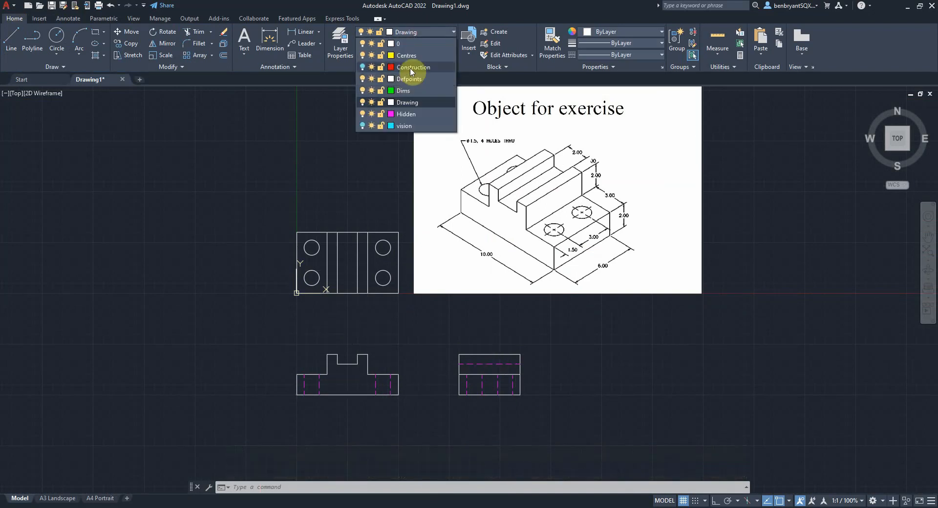
{"action": "left_click", "coordinate": [407, 55]}
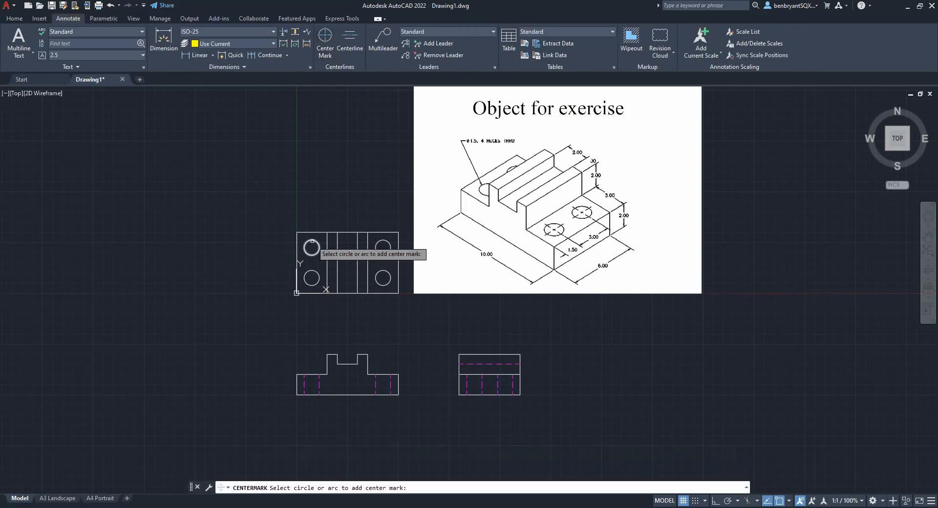
- Place centre marks on the four top-view holes and a vertical centre line through top and front views
{"action": "left_click", "coordinate": [382, 248]}
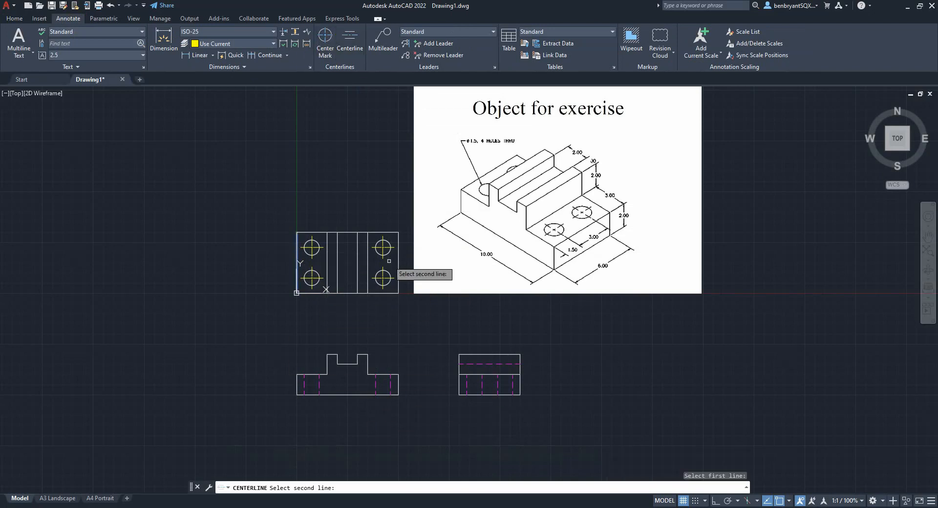
{"action": "key", "text": "Escape"}
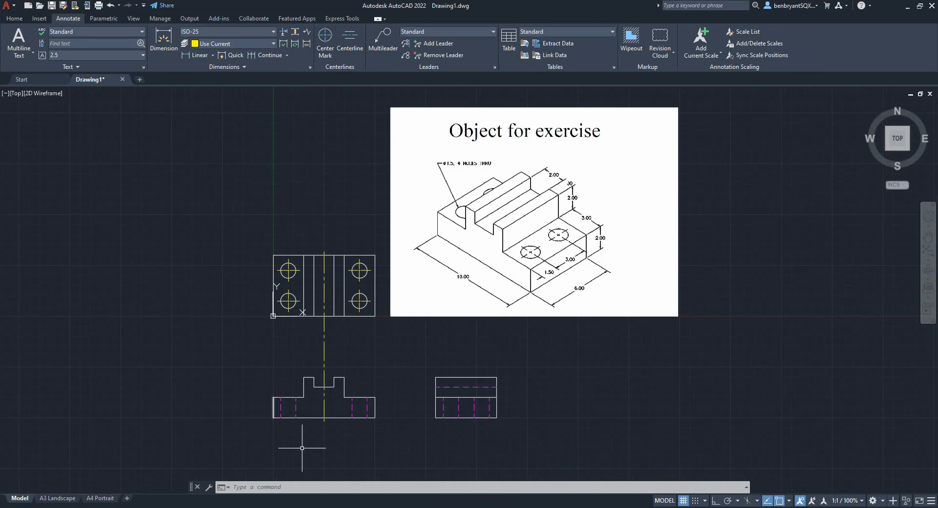
{"action": "mouse_move", "coordinate": [589, 366]}
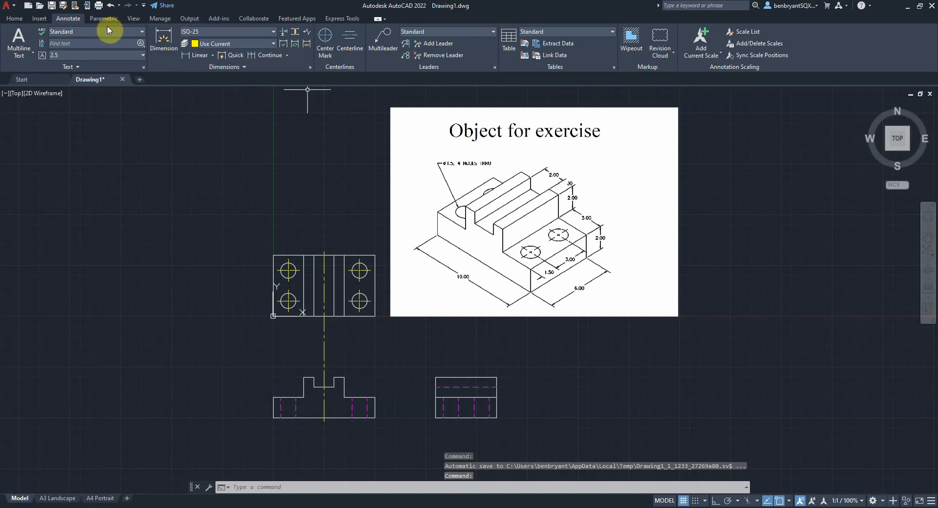
{"action": "left_click", "coordinate": [14, 17]}
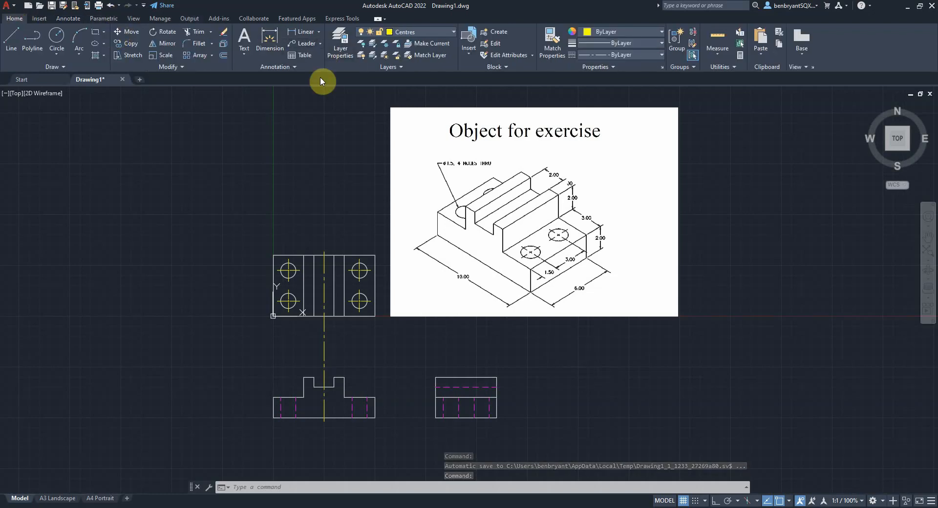
{"action": "mouse_move", "coordinate": [316, 57]}
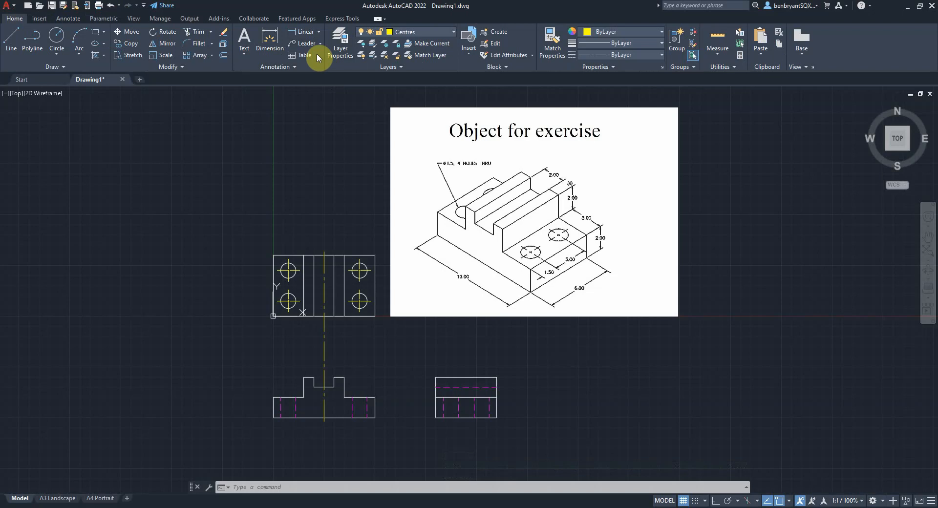